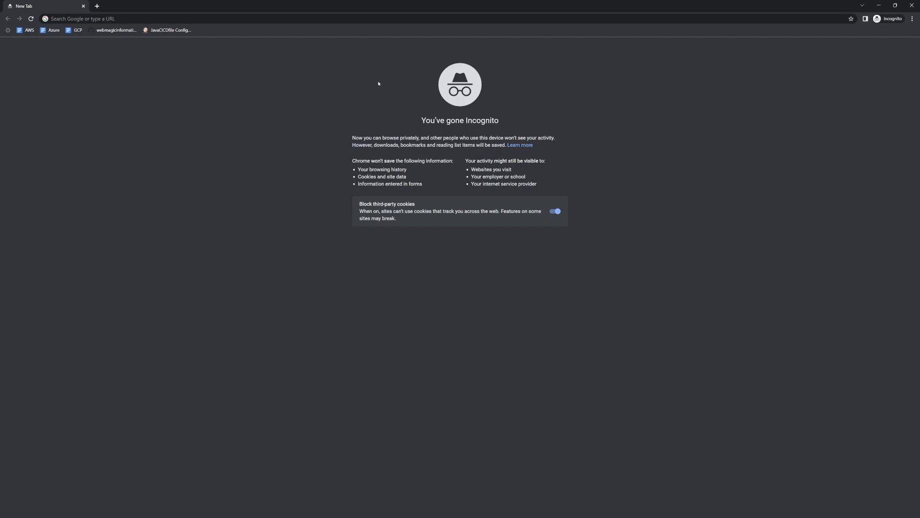
Search Google for 'cloud identity' and start the Cloud Identity Premium trial signup.
{"action": "type", "text": "cloud identity"}
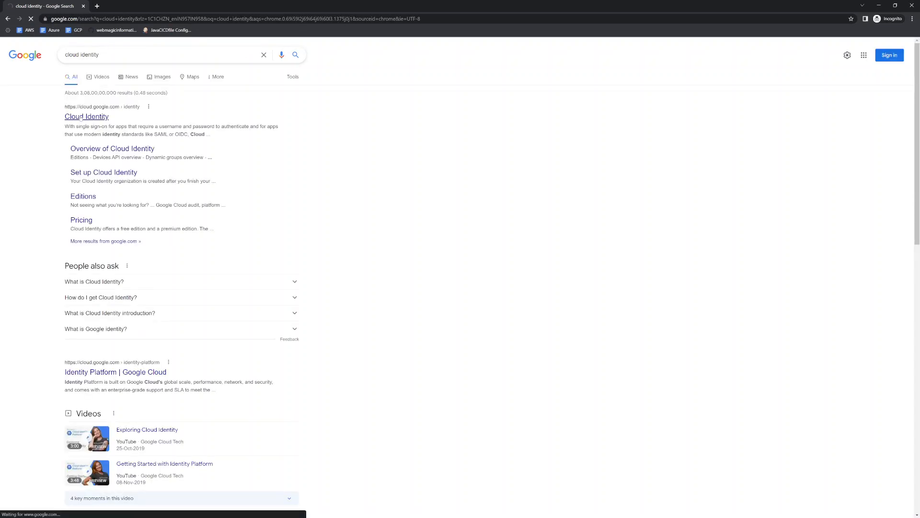
{"action": "left_click", "coordinate": [86, 116]}
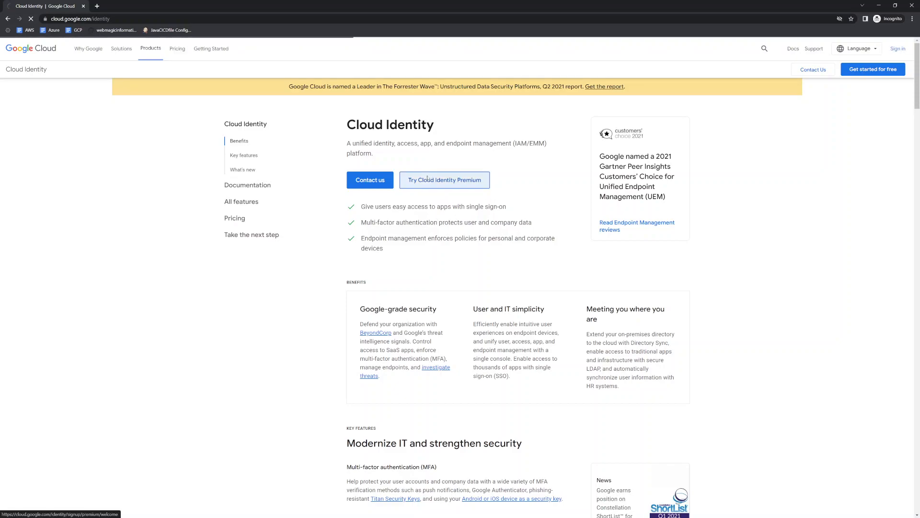
{"action": "left_click", "coordinate": [444, 180]}
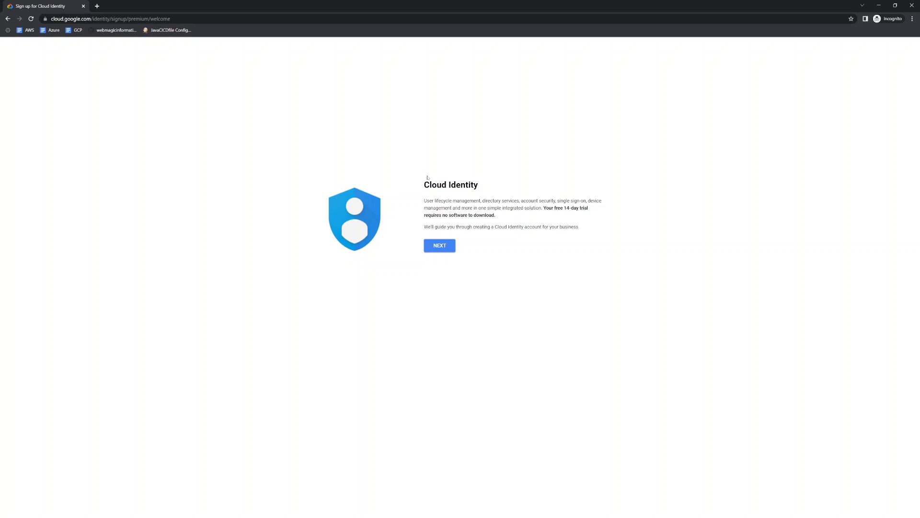
{"action": "mouse_move", "coordinate": [438, 242]}
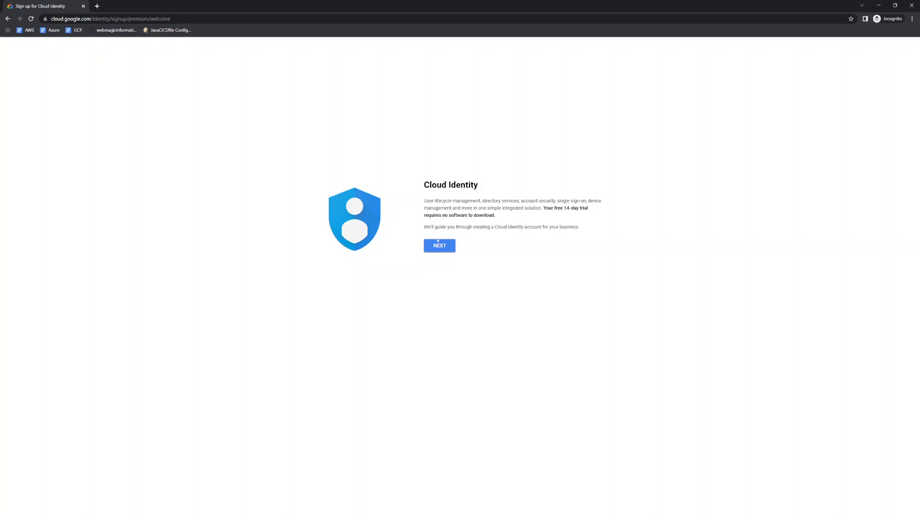
Register the business Arpan Dental with 2-9 employees, keeping India as the location.
{"action": "left_click", "coordinate": [439, 246]}
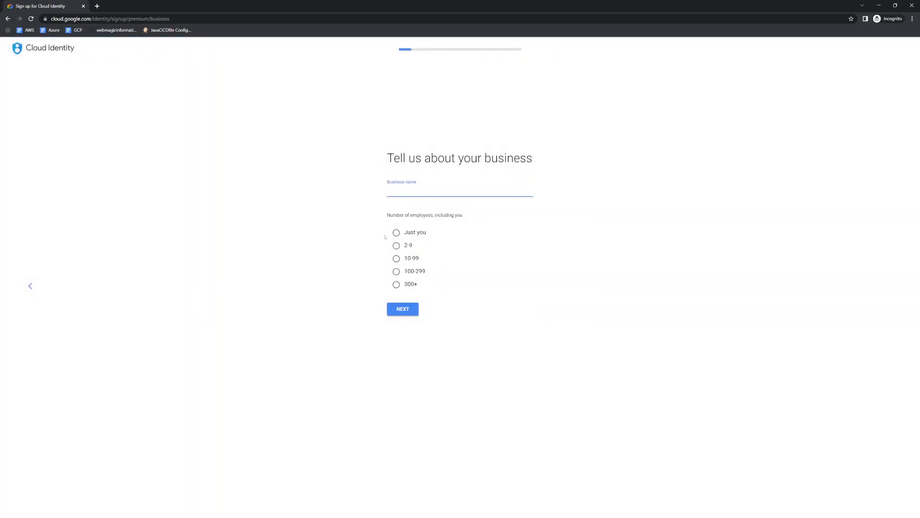
{"action": "left_click", "coordinate": [460, 192]}
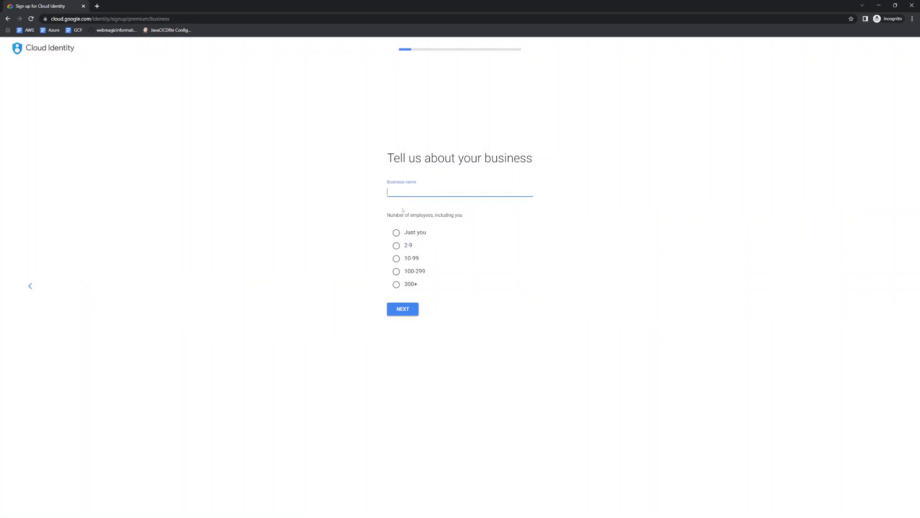
{"action": "type", "text": "Arpan Dental"}
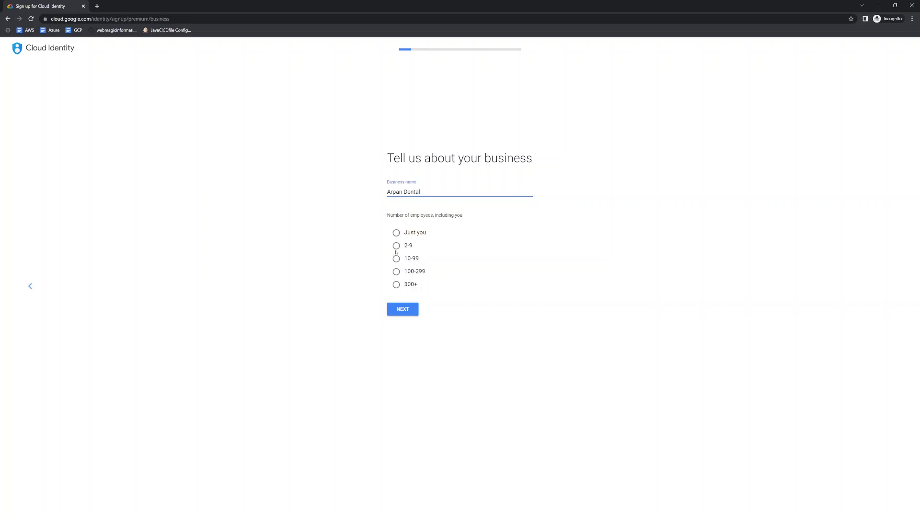
{"action": "mouse_move", "coordinate": [396, 252]}
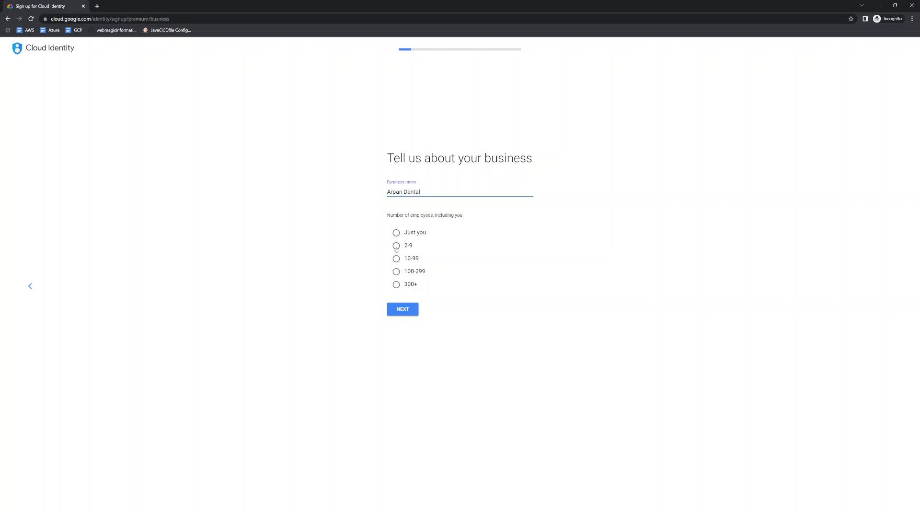
{"action": "left_click", "coordinate": [397, 245]}
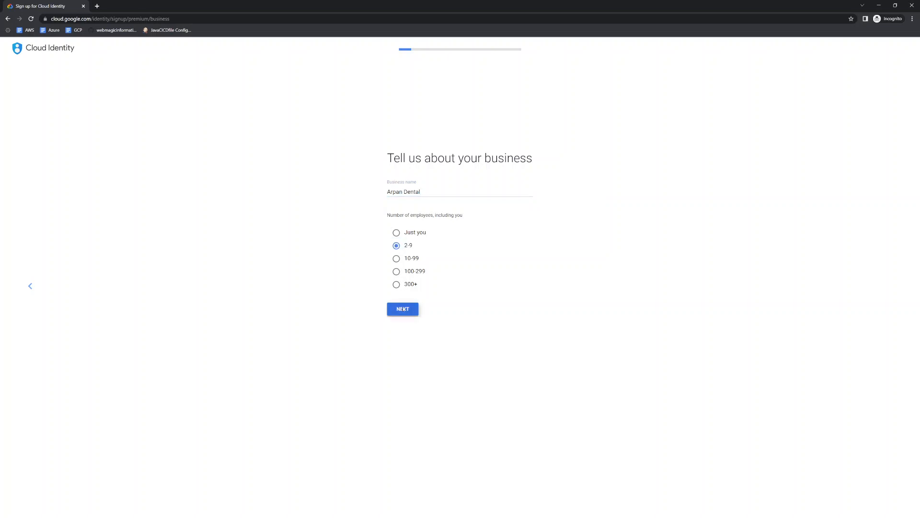
{"action": "left_click", "coordinate": [402, 309]}
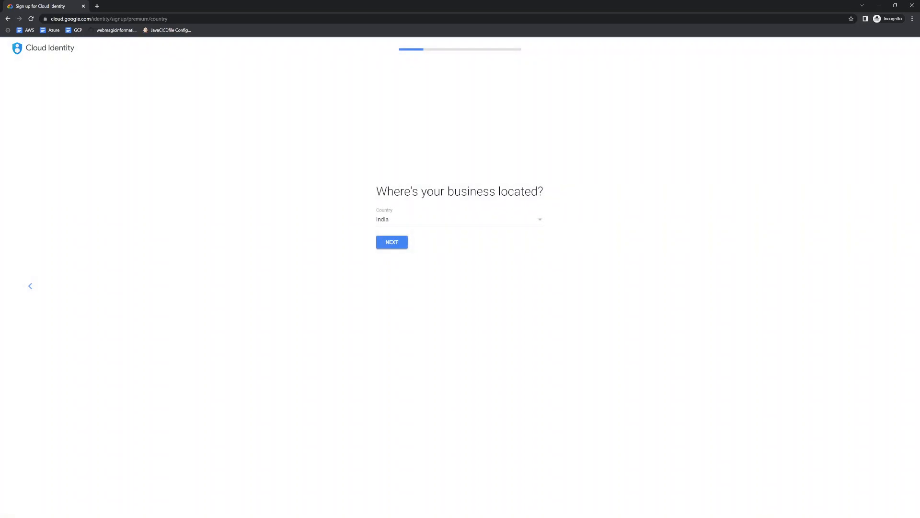
{"action": "left_click", "coordinate": [392, 241]}
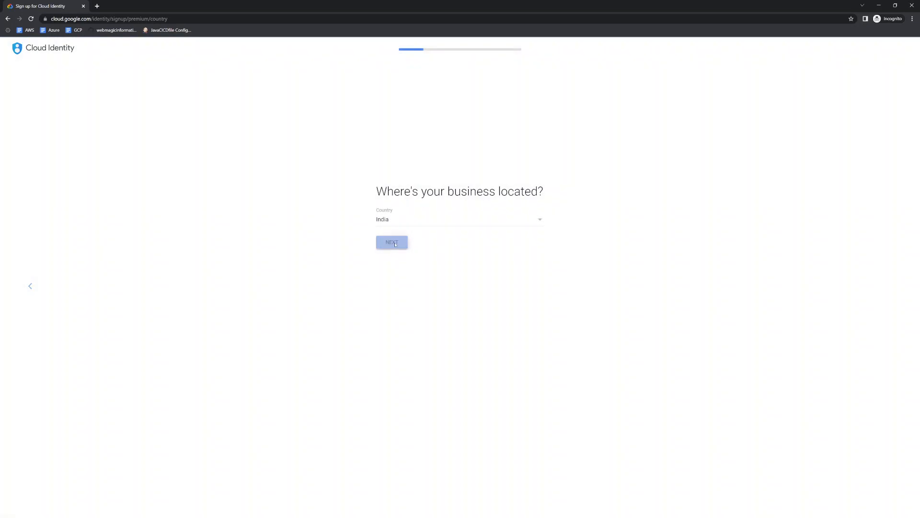
Enter the contact first name Arpan, last name Dental and begin the email 'admi'.
{"action": "left_click", "coordinate": [392, 241]}
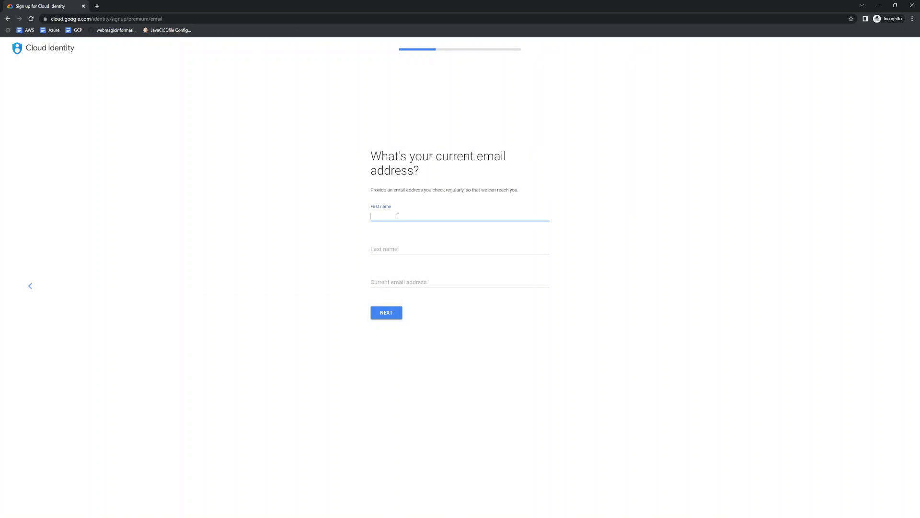
{"action": "type", "text": "Arpan"}
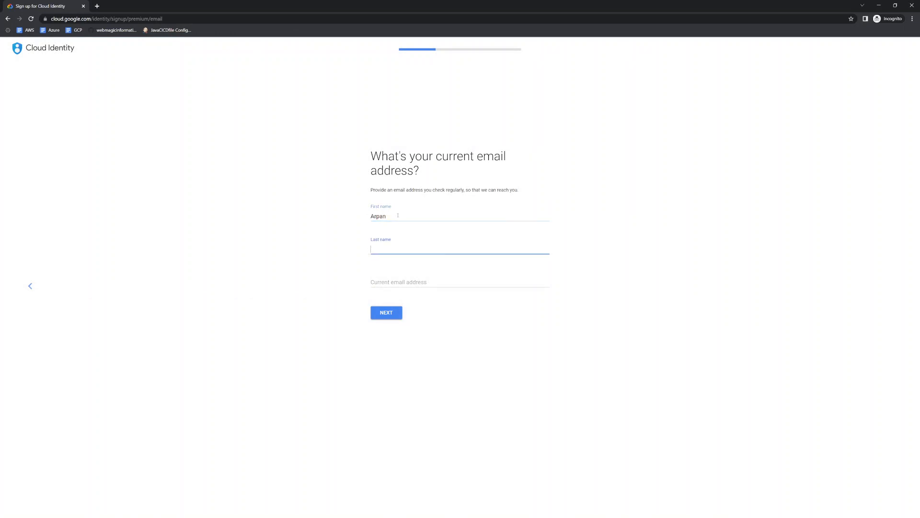
{"action": "type", "text": "Dental"}
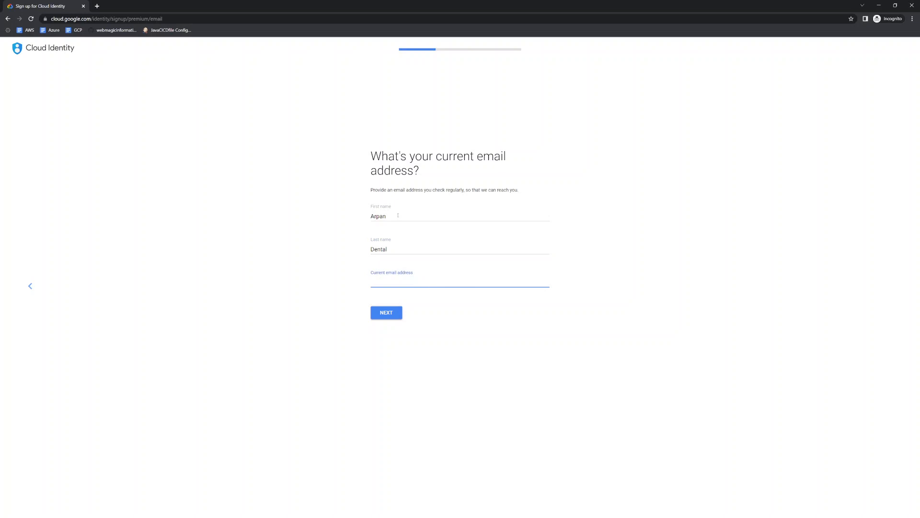
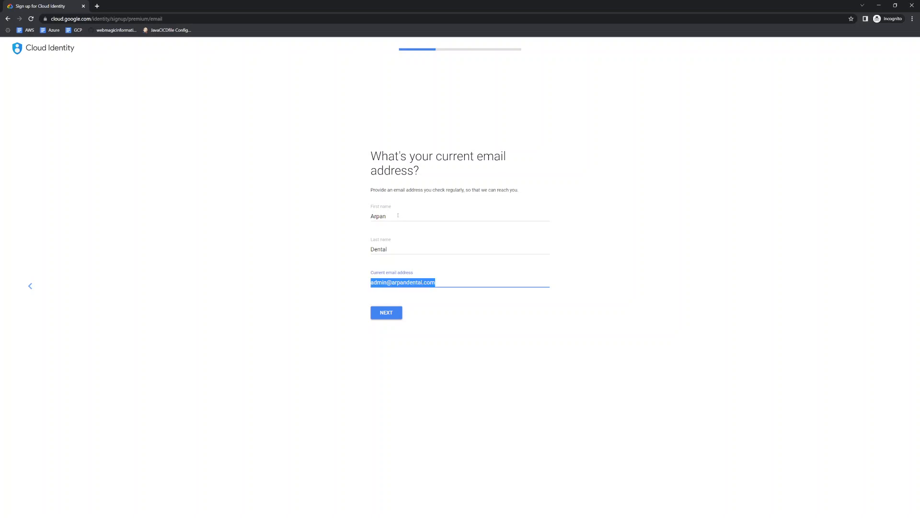
Submit the contact details and enter the existing domain arpandental.com.
{"action": "left_click", "coordinate": [386, 312]}
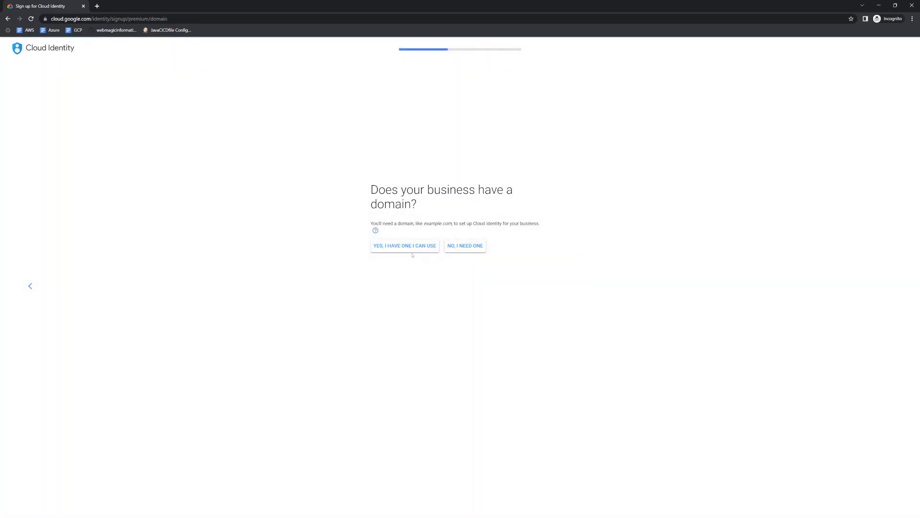
{"action": "mouse_move", "coordinate": [404, 246]}
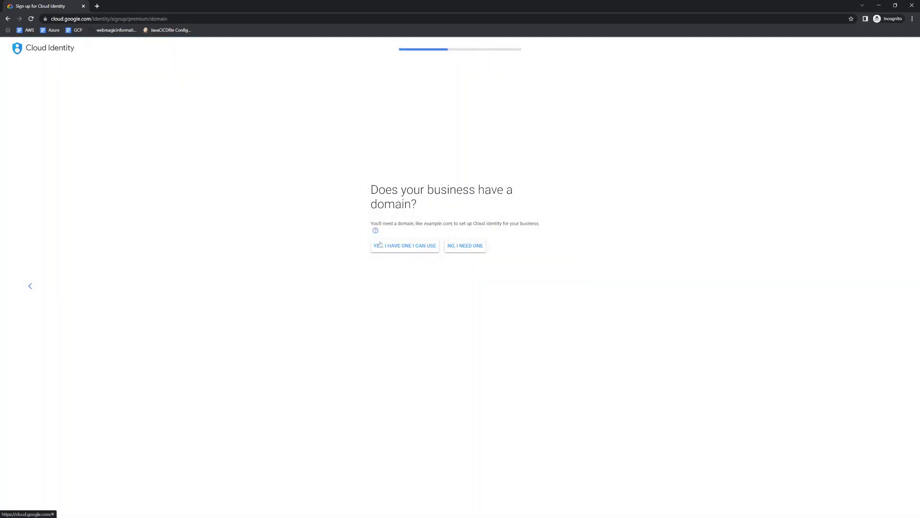
{"action": "left_click", "coordinate": [404, 245]}
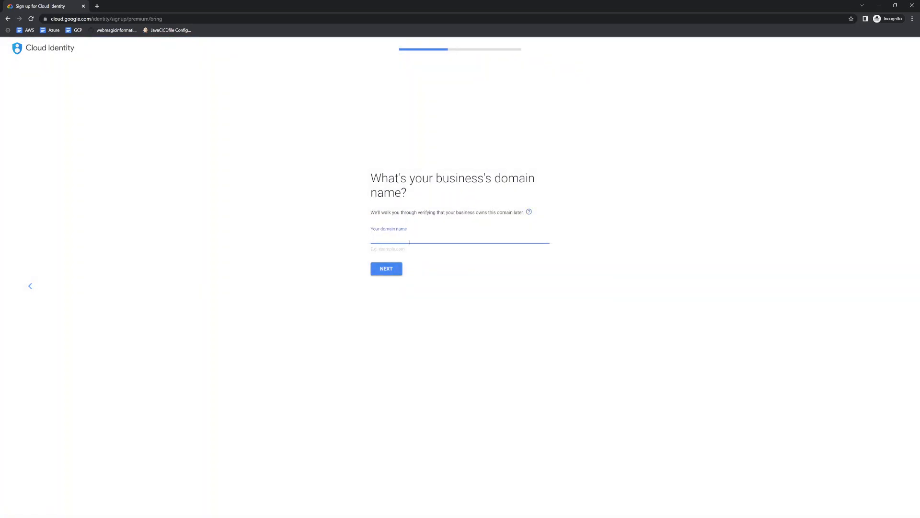
{"action": "type", "text": "arpandental"}
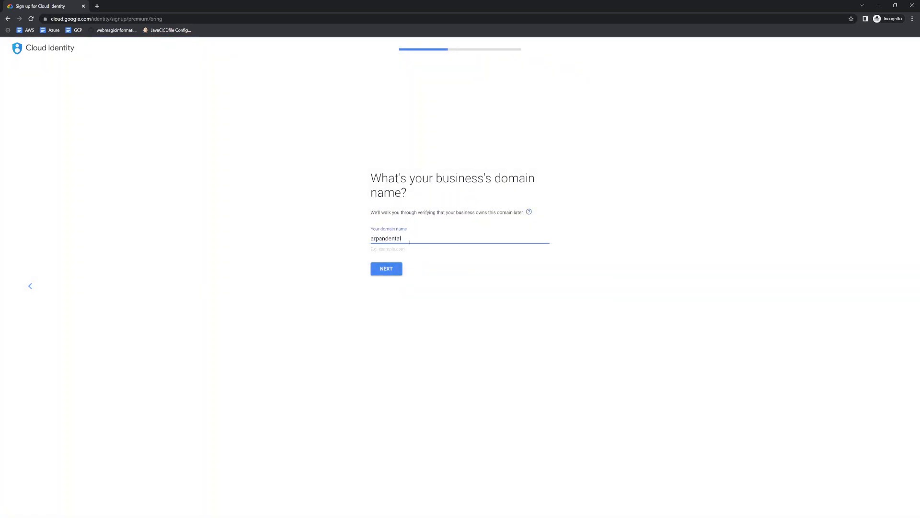
{"action": "type", "text": ".com"}
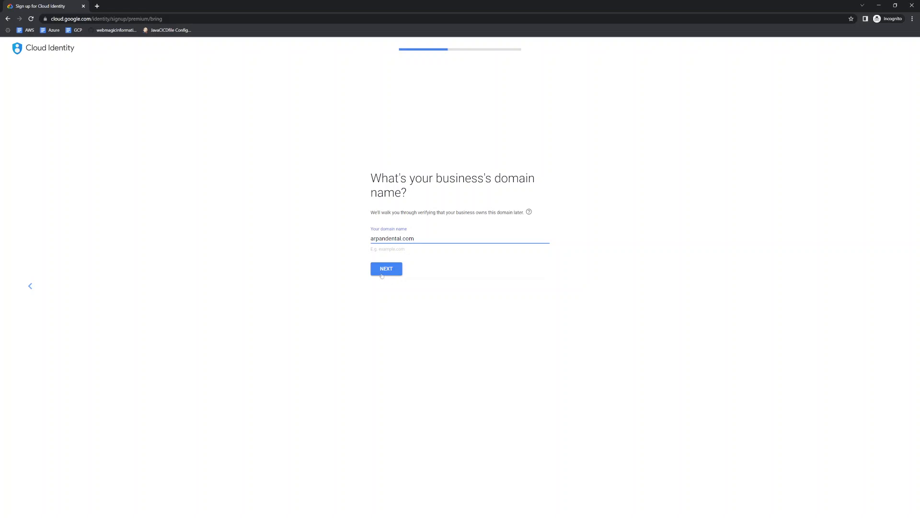
Submit arpandental.com and confirm using it for the account.
{"action": "left_click", "coordinate": [386, 269]}
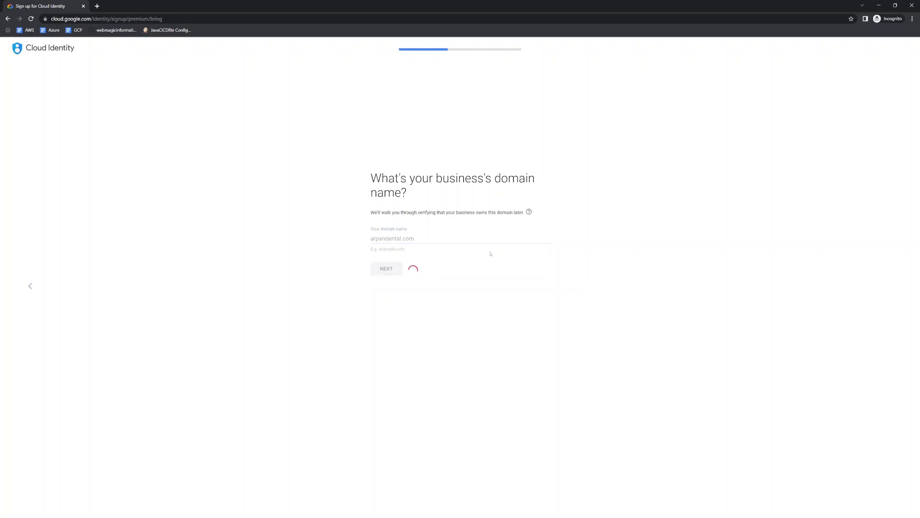
{"action": "left_click", "coordinate": [387, 268]}
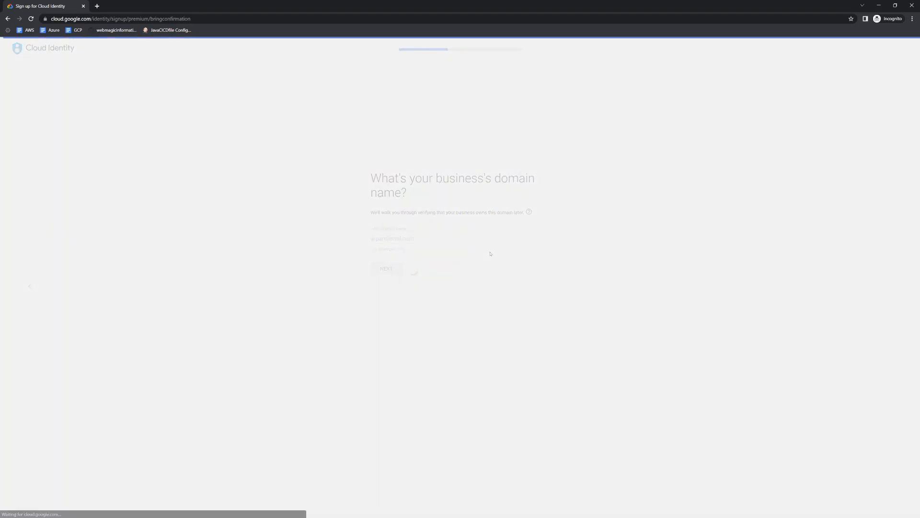
{"action": "left_click", "coordinate": [386, 269]}
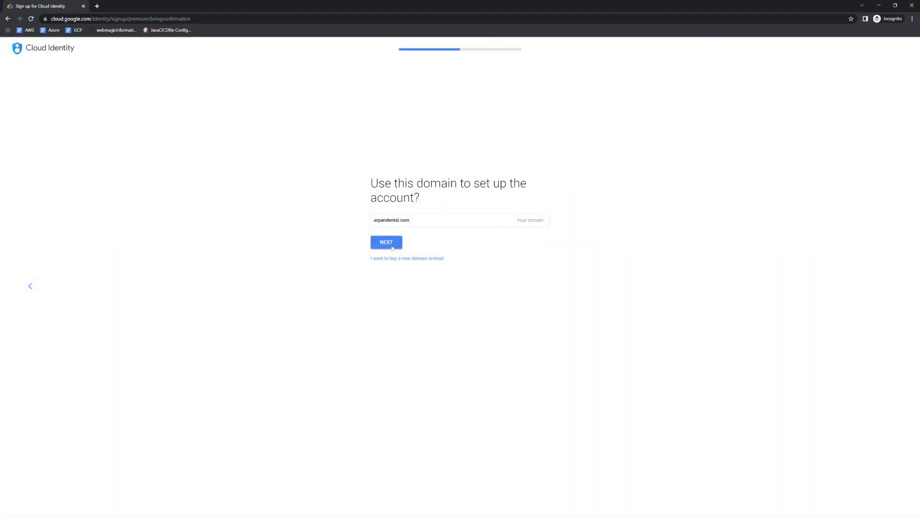
{"action": "left_click", "coordinate": [385, 242]}
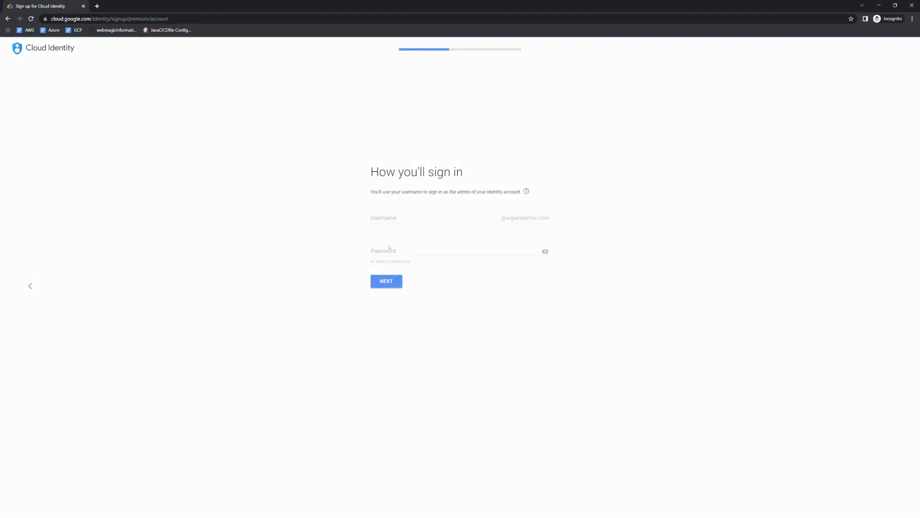
{"action": "left_click", "coordinate": [438, 218]}
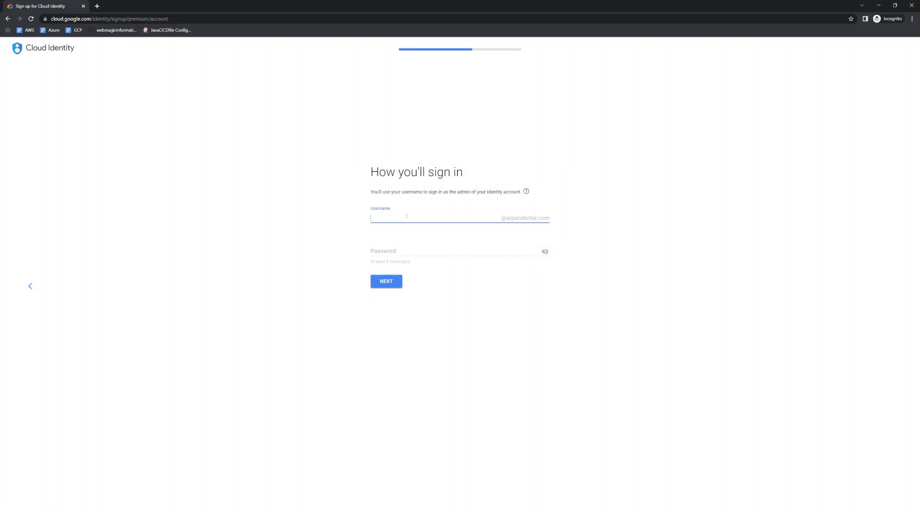
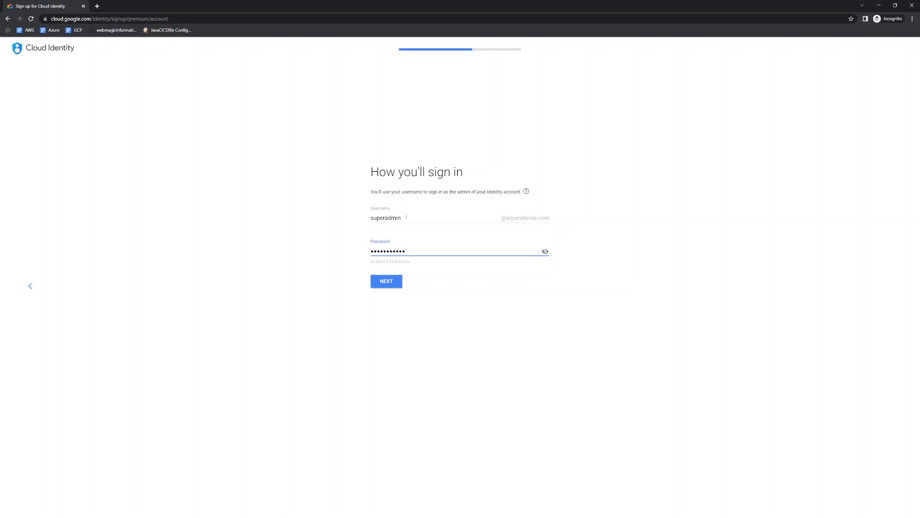
{"action": "left_click", "coordinate": [386, 280]}
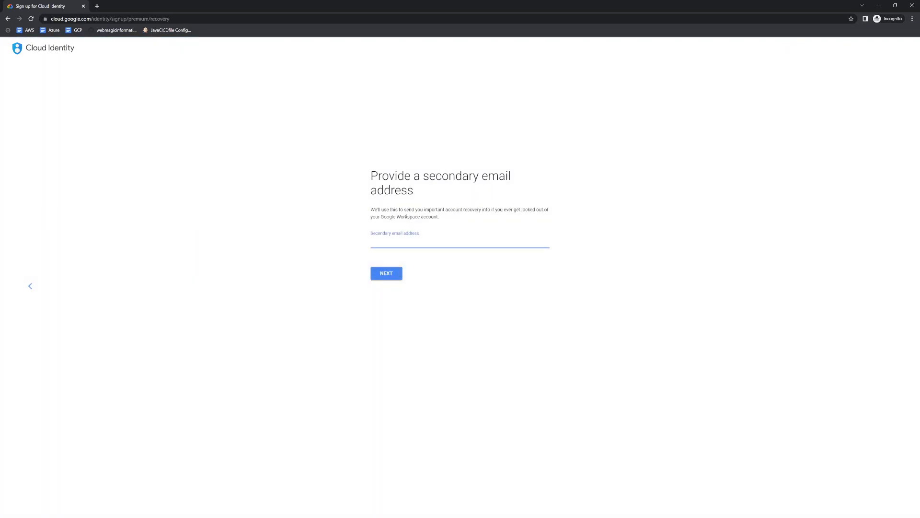
Submit the secondary recovery email and answer OK to the Educate your users prompt.
{"action": "left_click", "coordinate": [460, 242]}
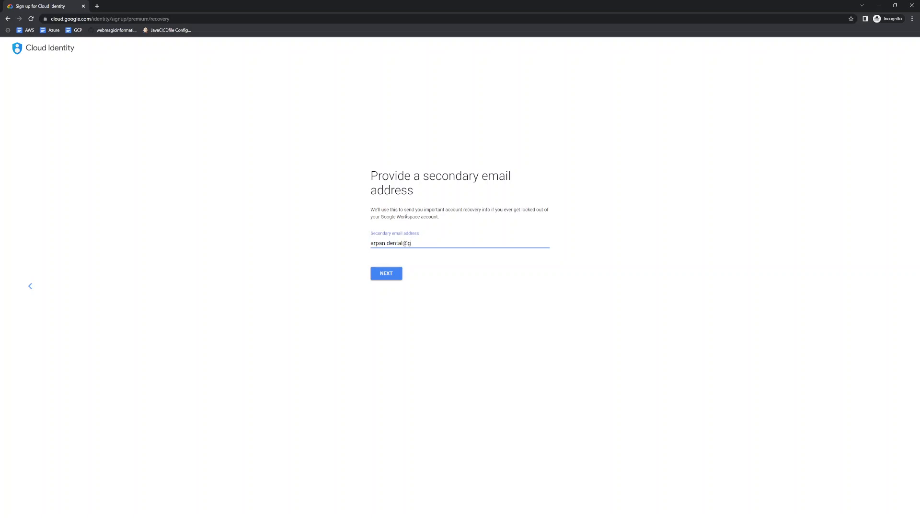
{"action": "left_click", "coordinate": [385, 273]}
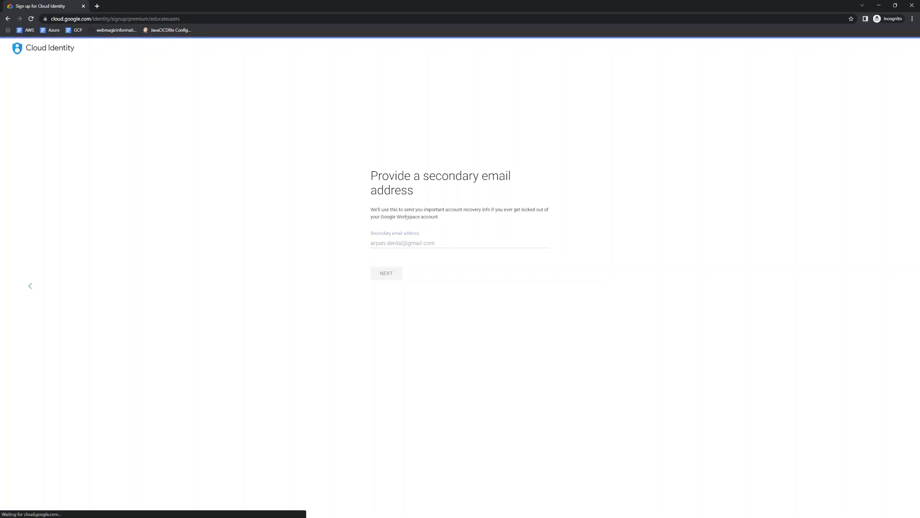
{"action": "left_click", "coordinate": [385, 273]}
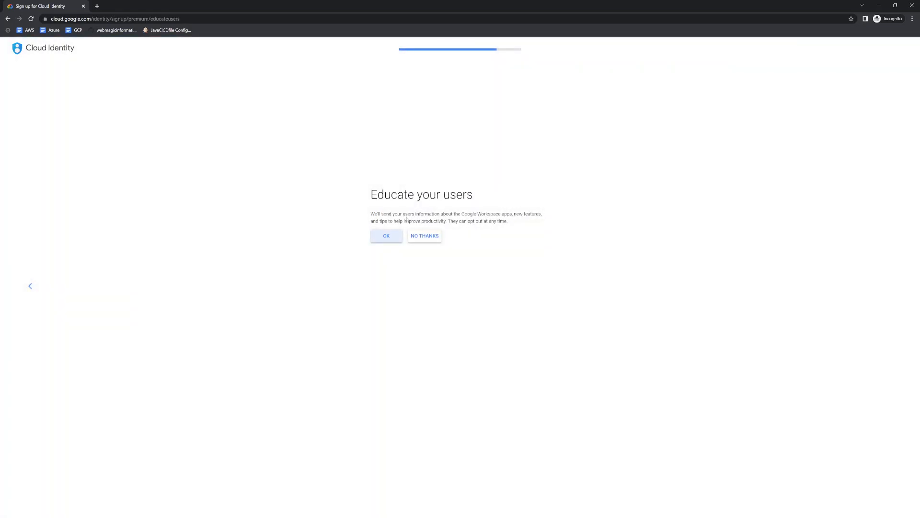
{"action": "left_click", "coordinate": [386, 235]}
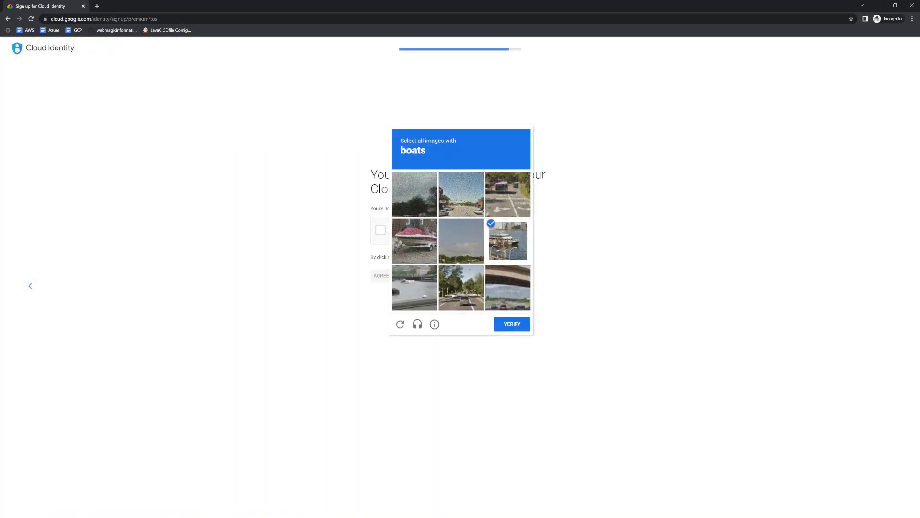
Select the boat images in the reCAPTCHA verification challenge.
{"action": "left_click", "coordinate": [414, 240]}
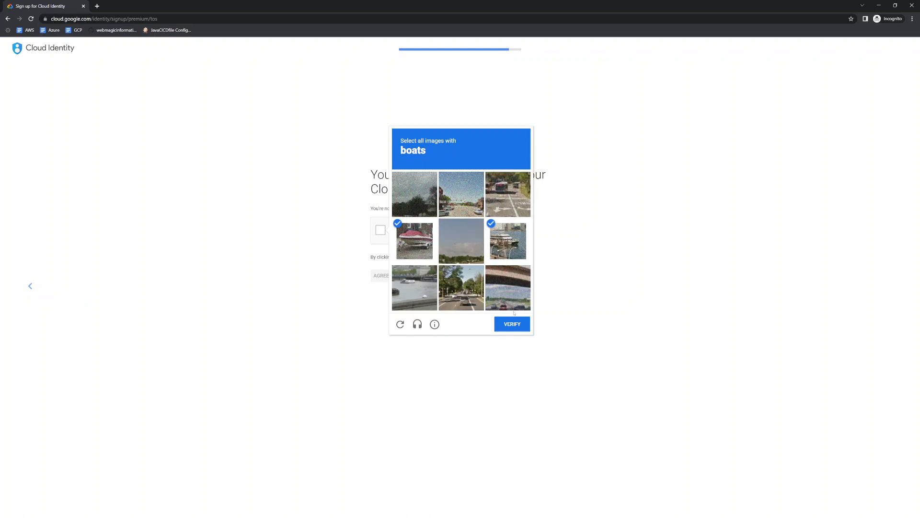
{"action": "left_click", "coordinate": [511, 323]}
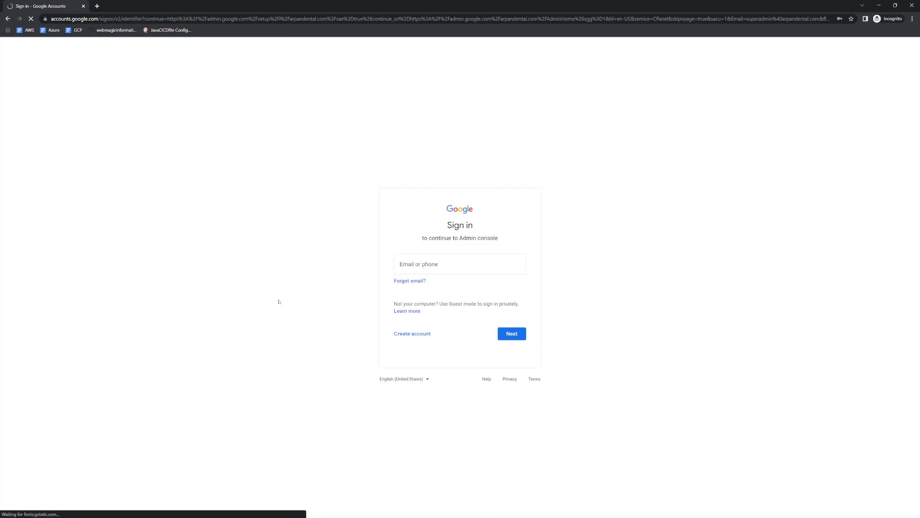
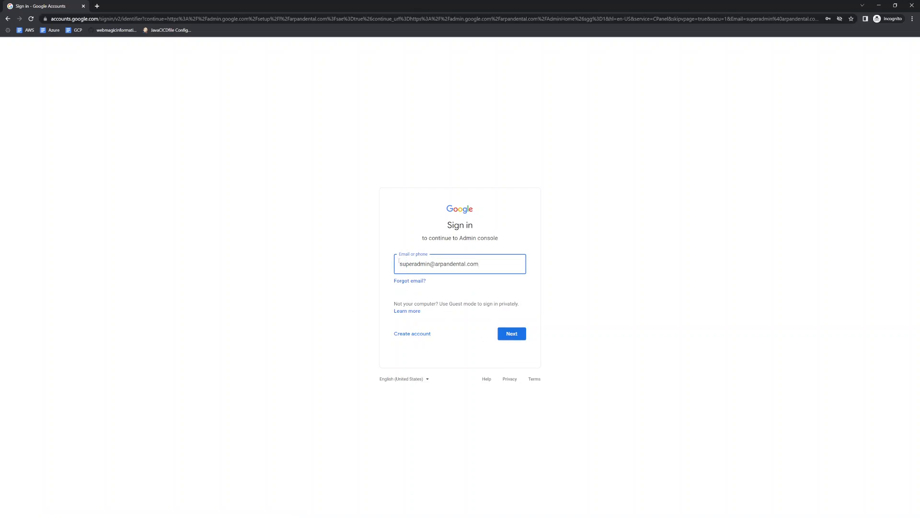
{"action": "left_click", "coordinate": [460, 264]}
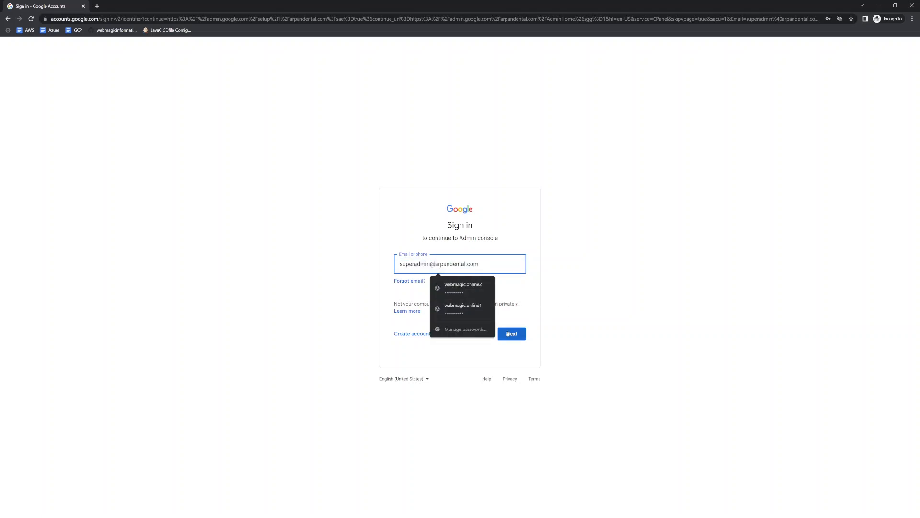
{"action": "left_click", "coordinate": [511, 334]}
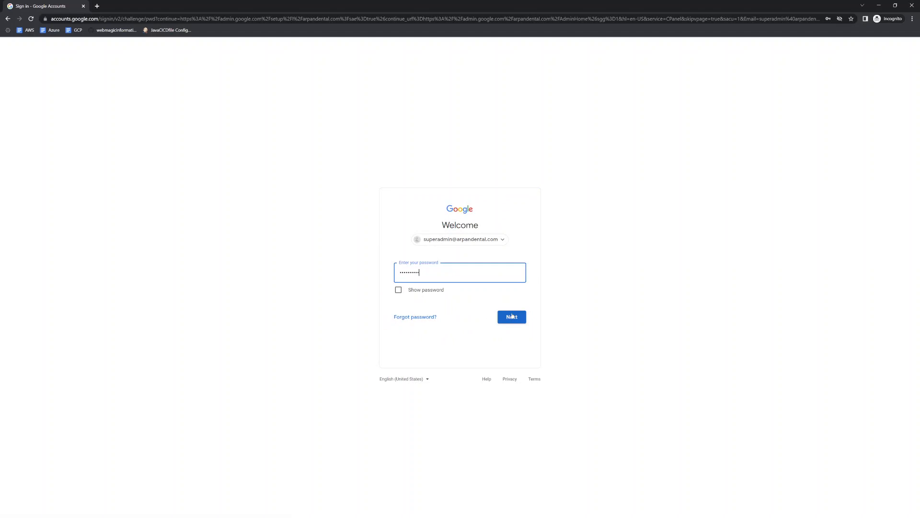
{"action": "left_click", "coordinate": [512, 316]}
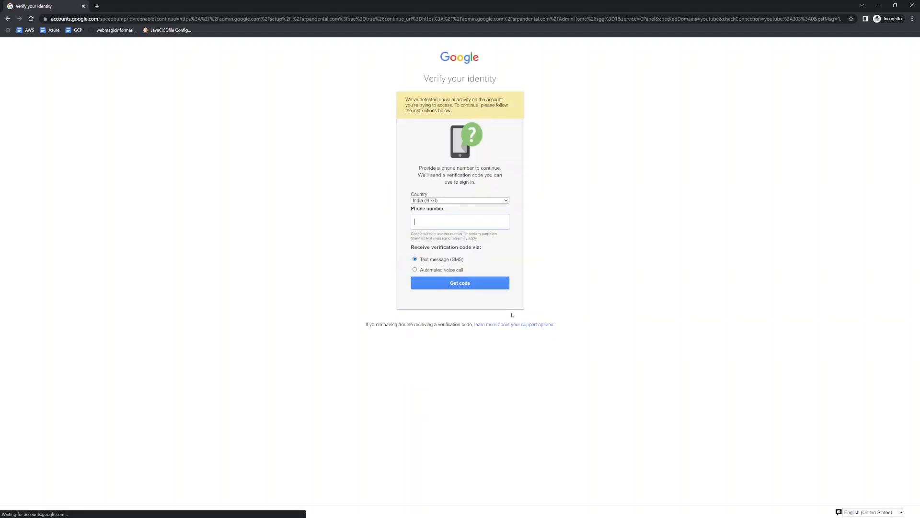
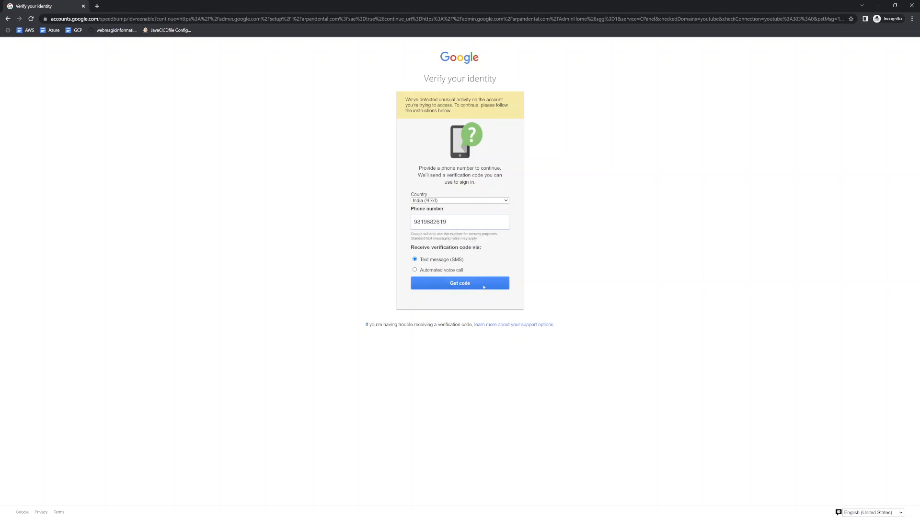
Enter a phone number starting 9819 and request a verification code.
{"action": "left_click", "coordinate": [460, 282]}
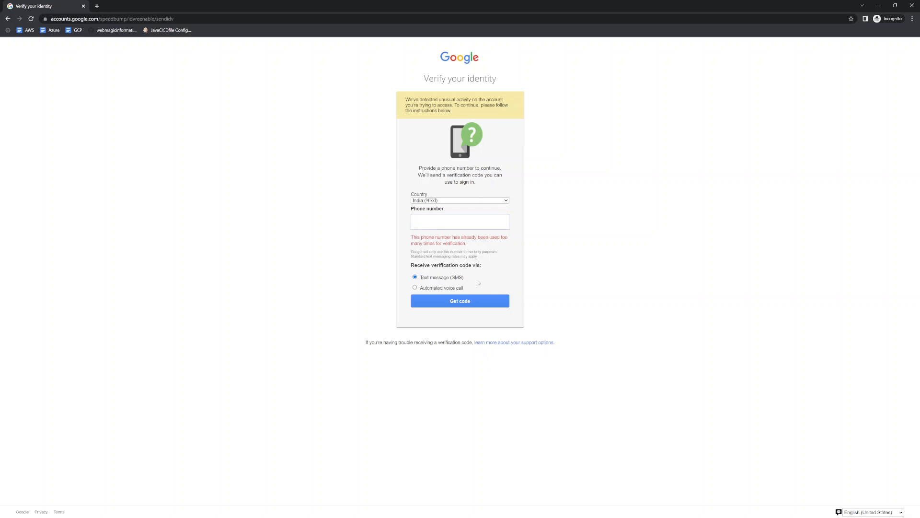
{"action": "left_click", "coordinate": [460, 222]}
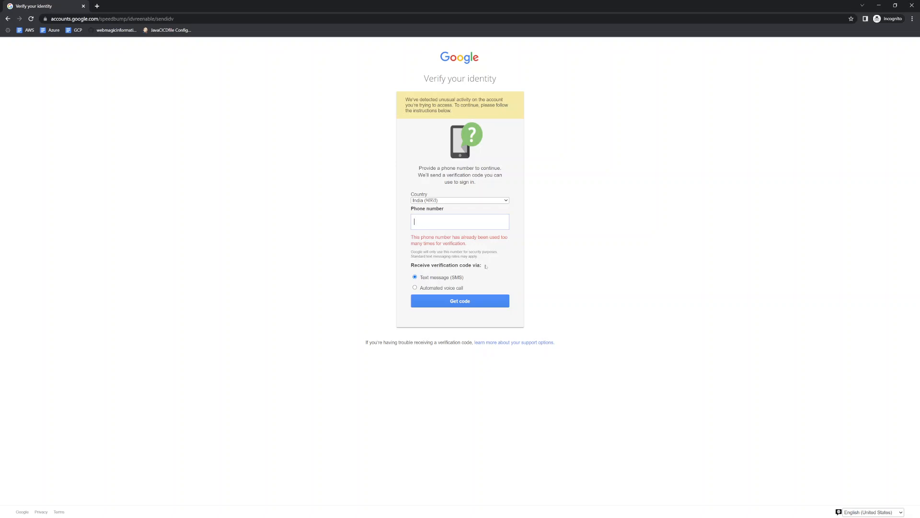
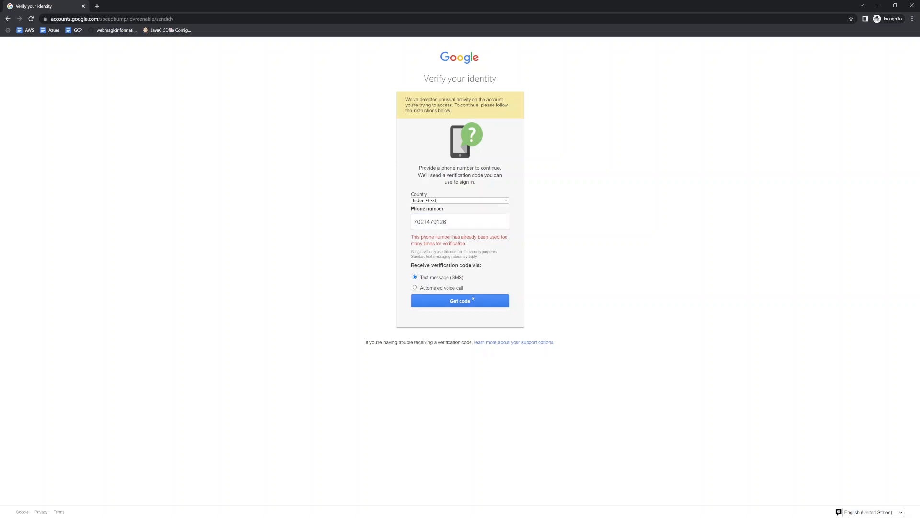
{"action": "left_click", "coordinate": [460, 301]}
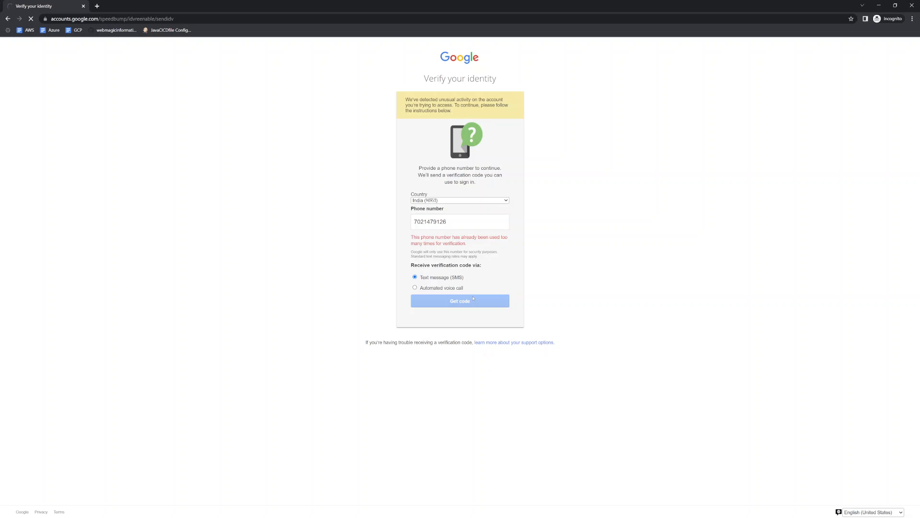
{"action": "left_click", "coordinate": [460, 301]}
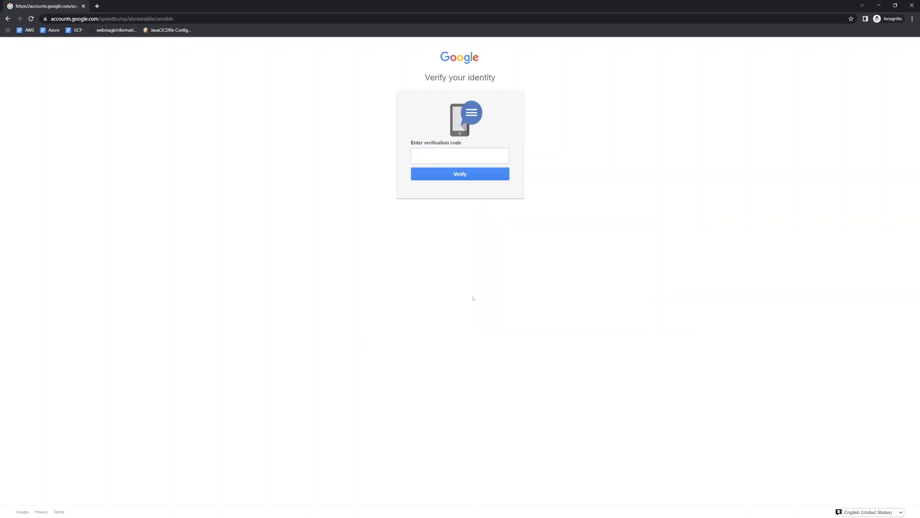
{"action": "left_click", "coordinate": [459, 156]}
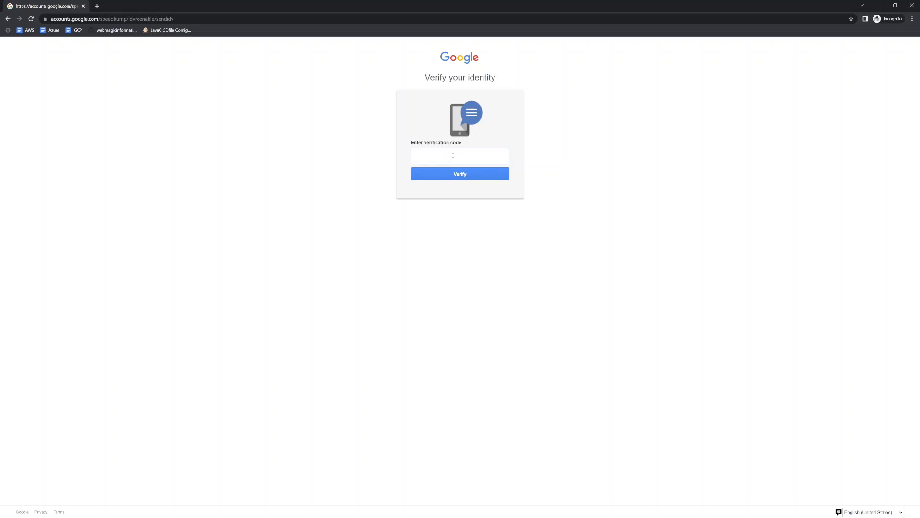
{"action": "left_click", "coordinate": [459, 156]}
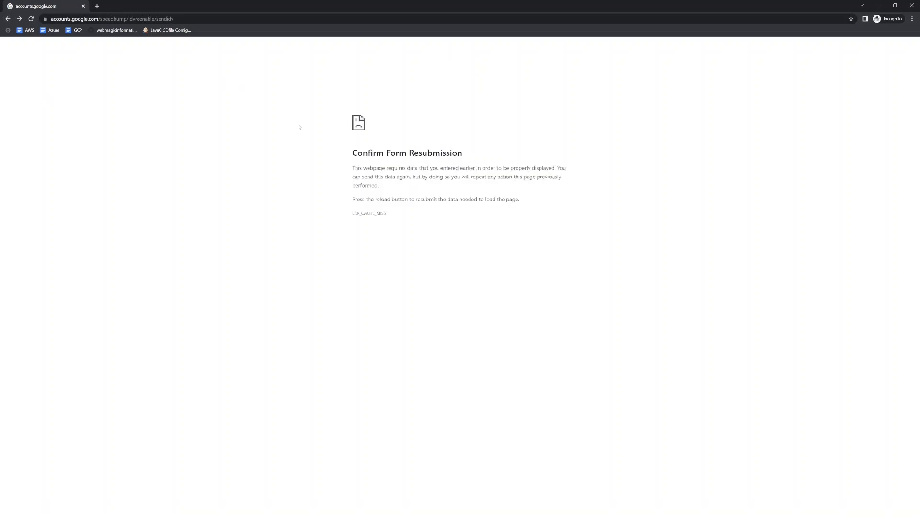
Reload the error page and confirm resubmitting the form data.
{"action": "left_click", "coordinate": [31, 18]}
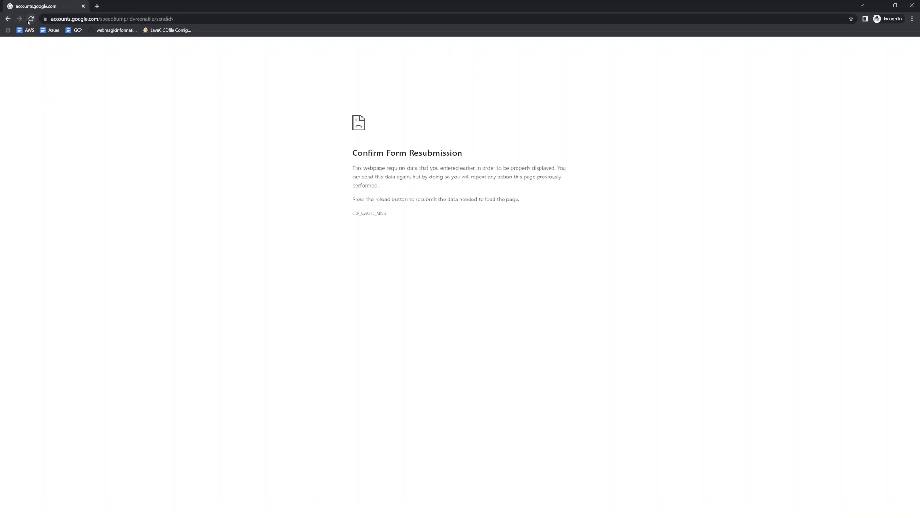
{"action": "left_click", "coordinate": [30, 18]}
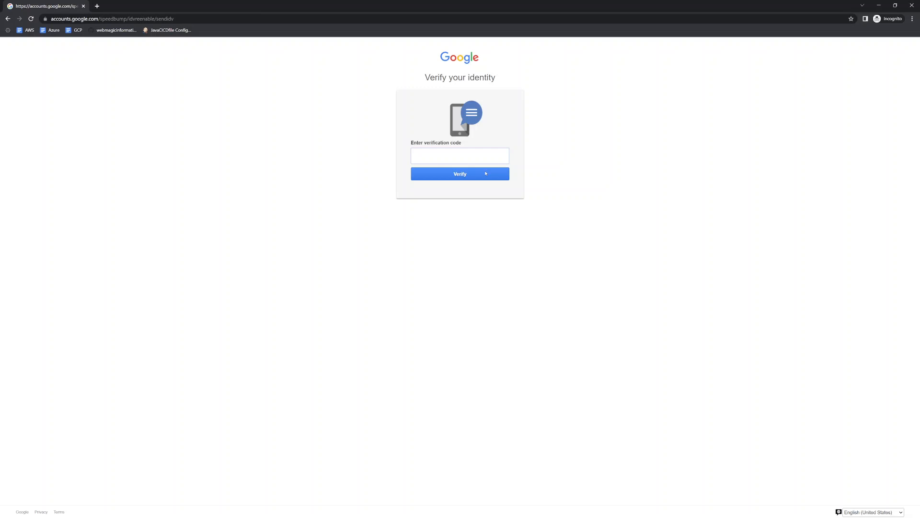
{"action": "mouse_move", "coordinate": [384, 32]}
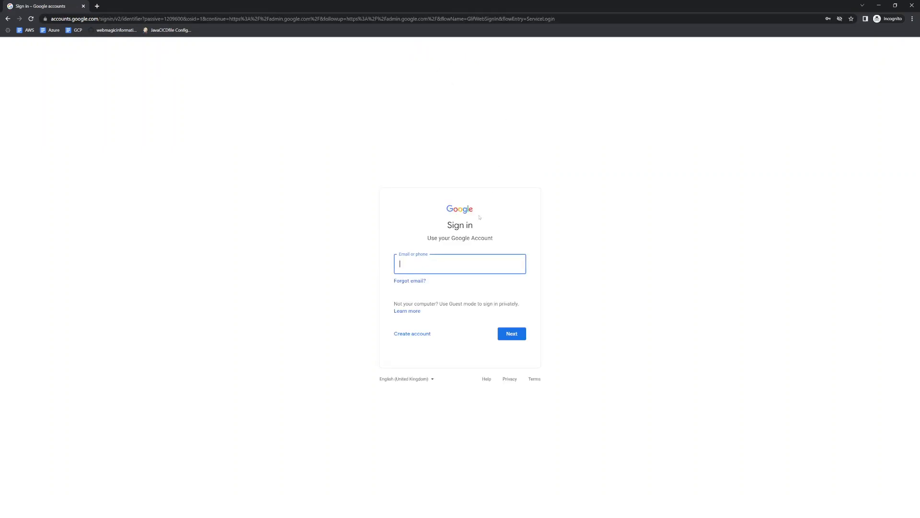
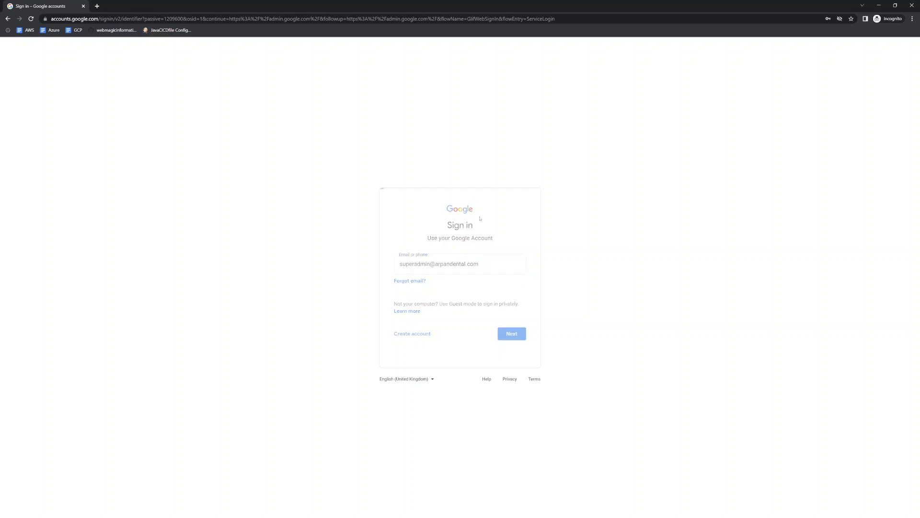
Enter the admin email superarpande... and submit it.
{"action": "left_click", "coordinate": [511, 332]}
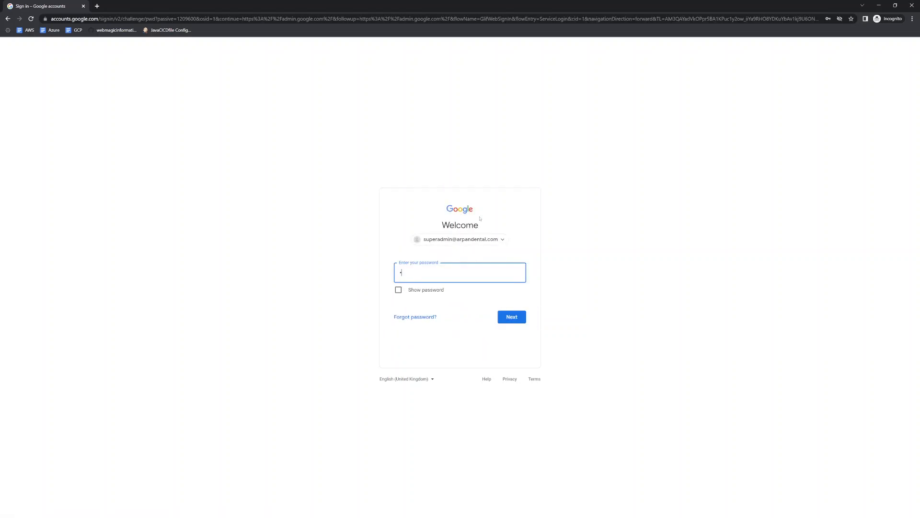
Submit the password, then resubmit the corrected password after the rejection.
{"action": "type", "text": "password"}
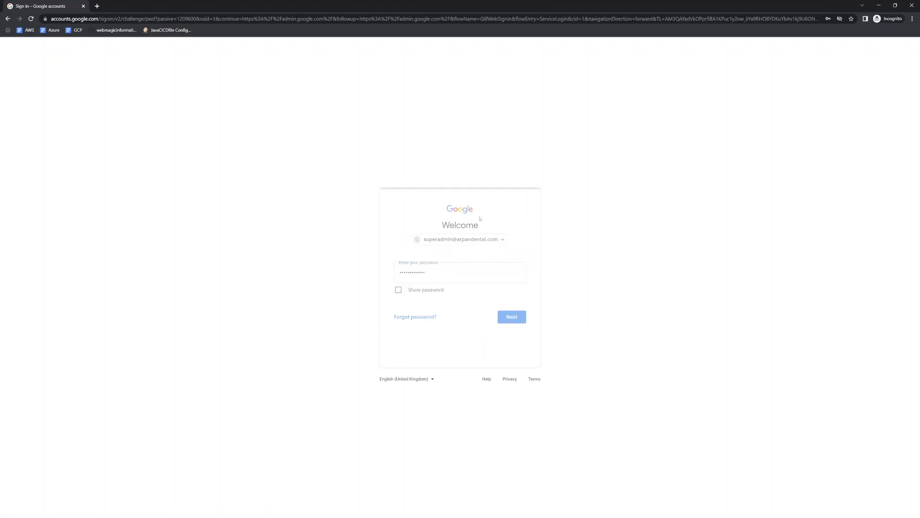
{"action": "left_click", "coordinate": [511, 316]}
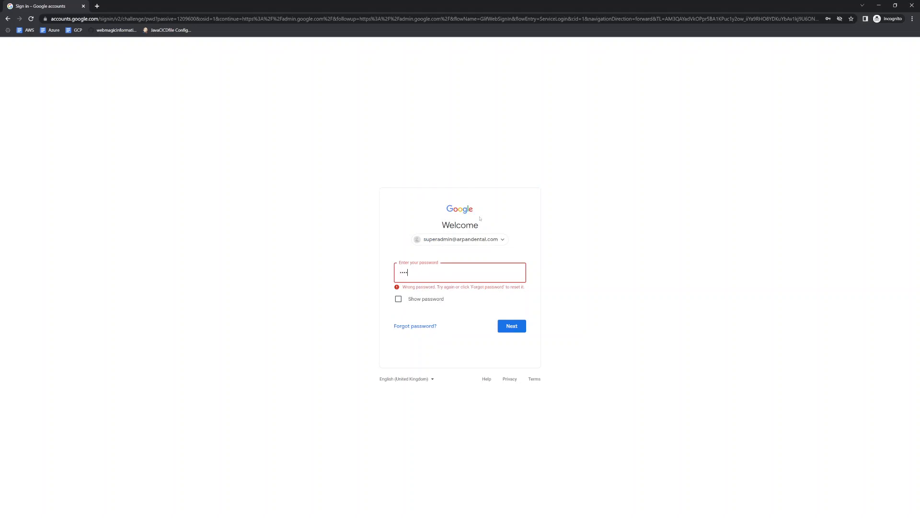
{"action": "left_click", "coordinate": [510, 326]}
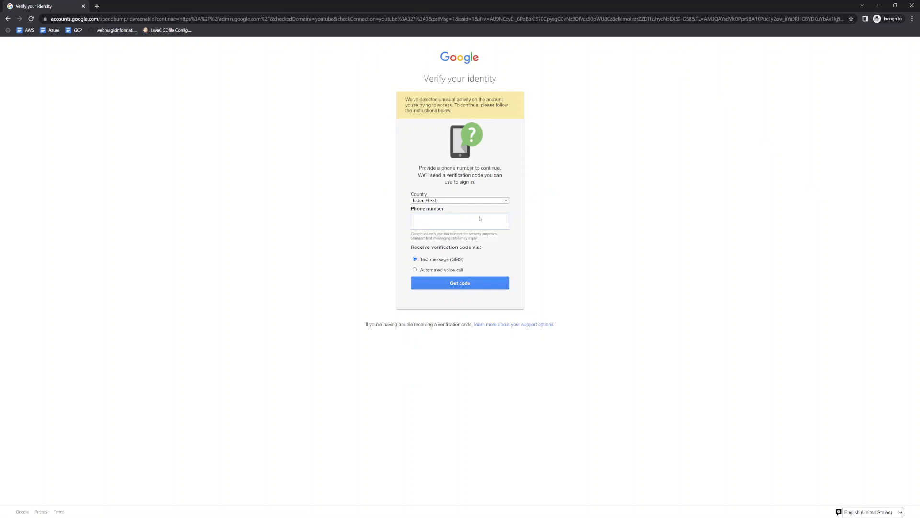
{"action": "left_click", "coordinate": [460, 222]}
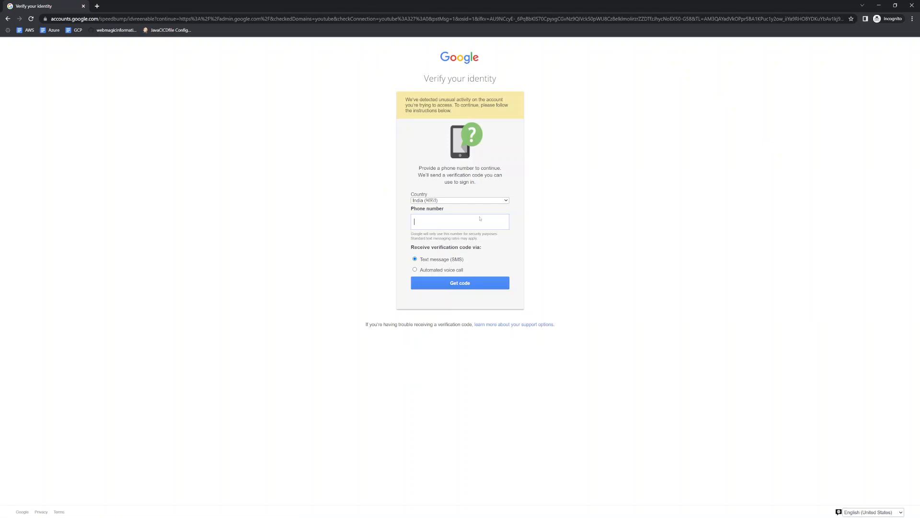
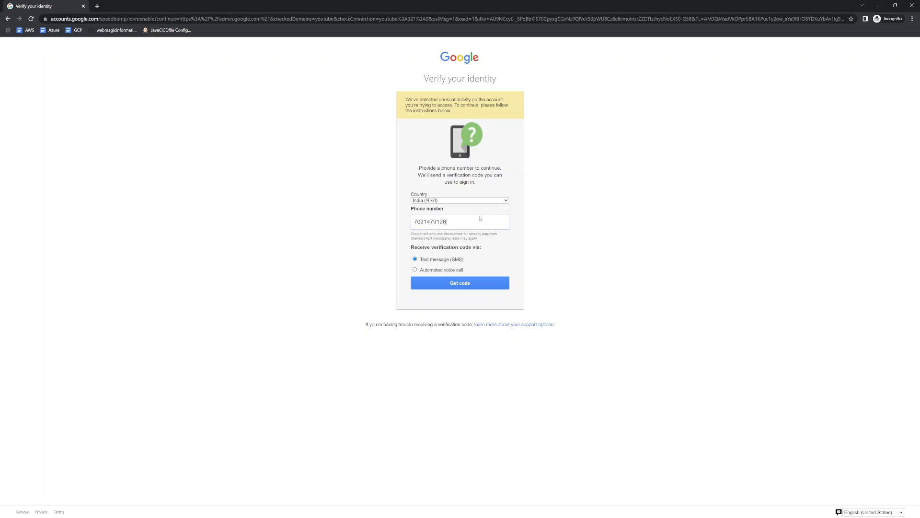
{"action": "left_click", "coordinate": [460, 283]}
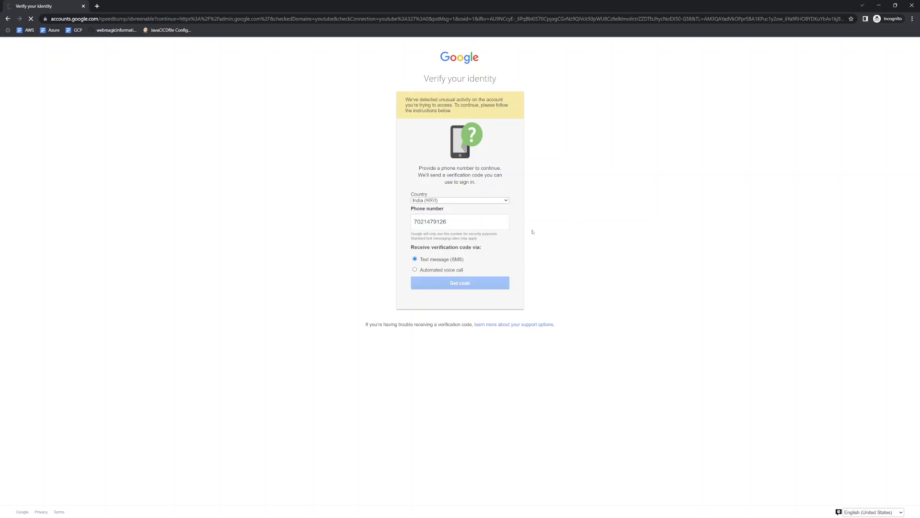
{"action": "left_click", "coordinate": [460, 282]}
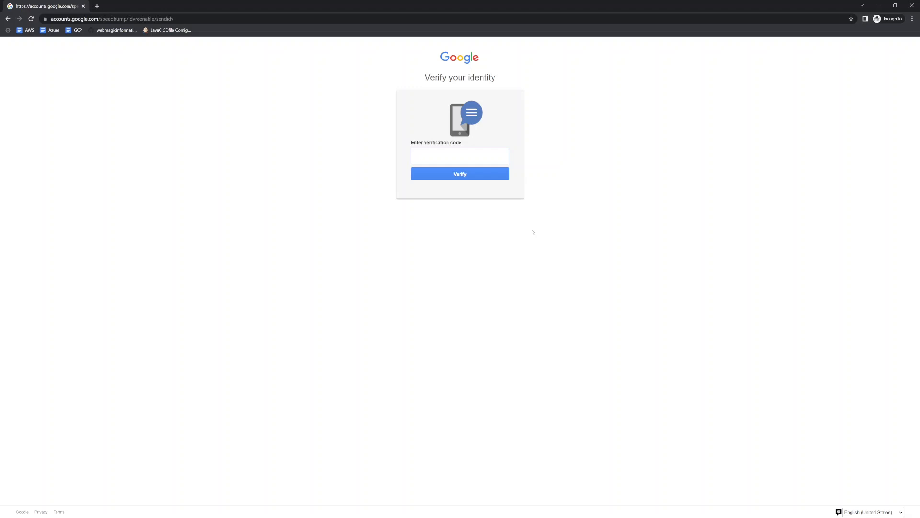
Wait on the verification code page, then return to the Google sign-in page.
{"action": "left_click", "coordinate": [460, 155]}
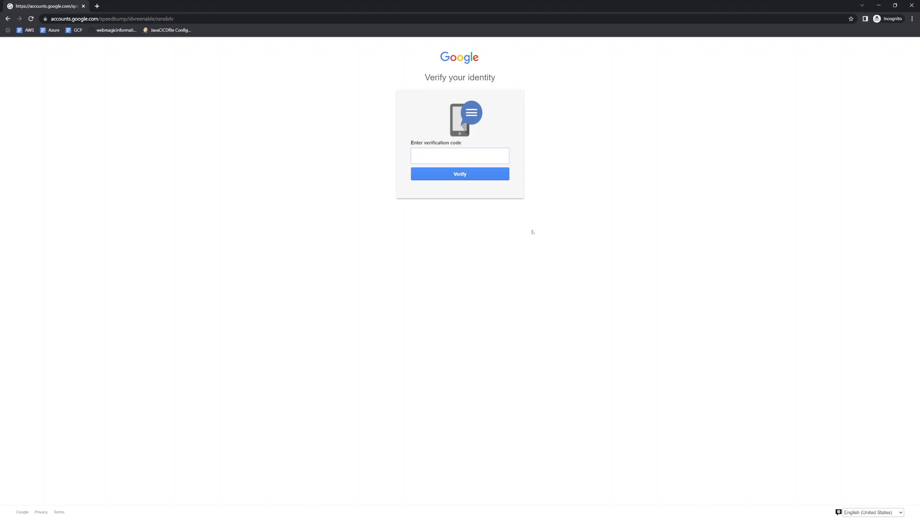
{"action": "left_click", "coordinate": [460, 155]}
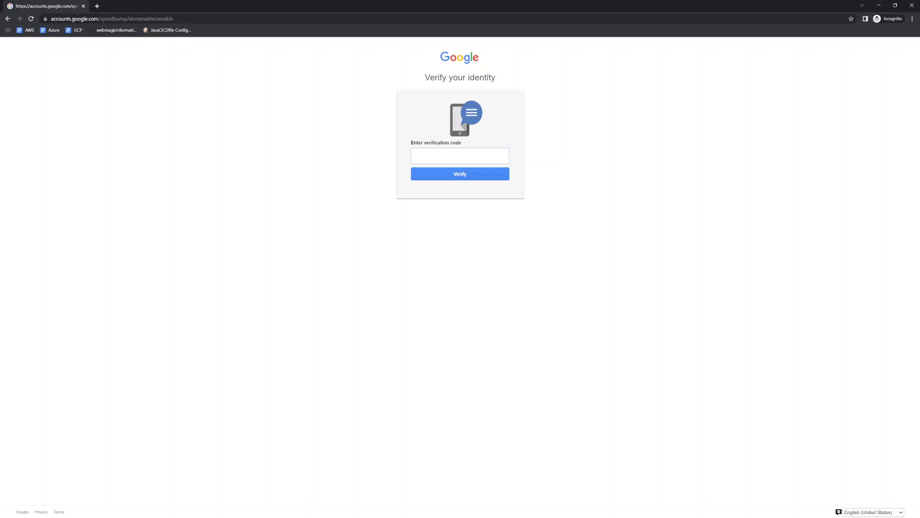
{"action": "left_click", "coordinate": [89, 18]}
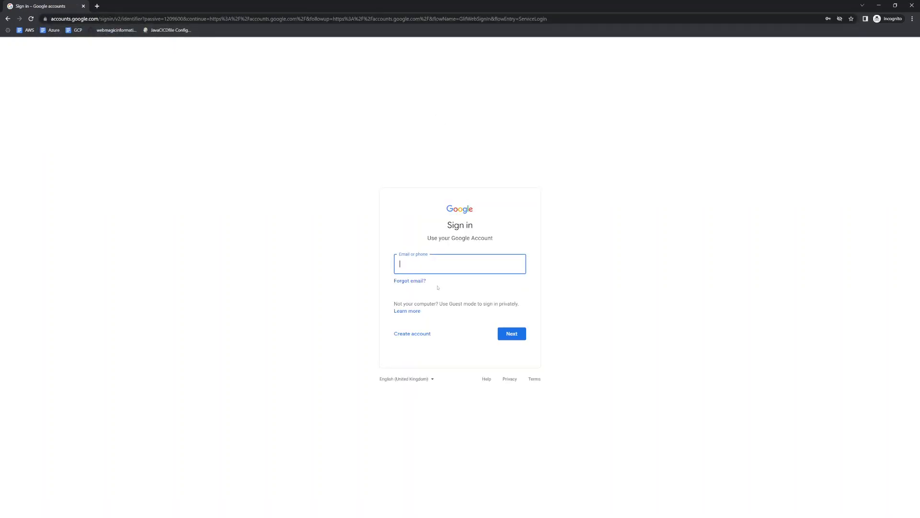
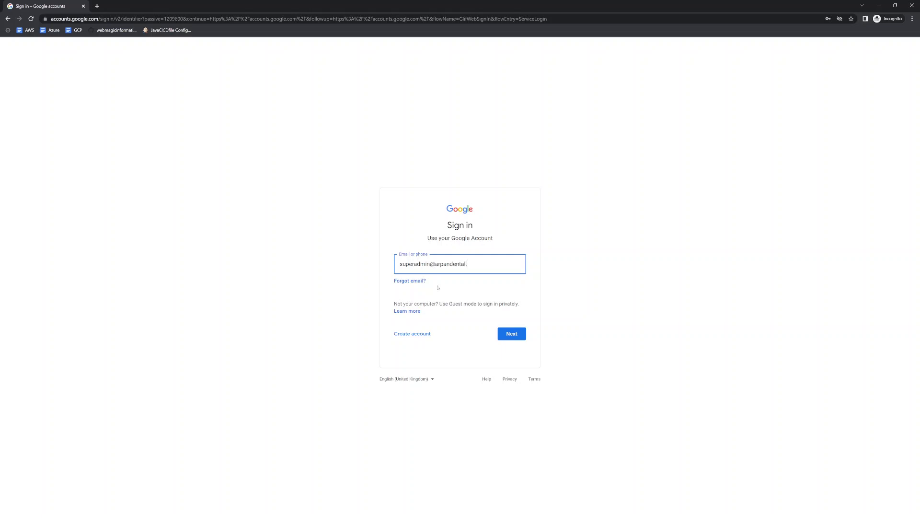
Enter the super-admin email address and submit it.
{"action": "left_click", "coordinate": [510, 333]}
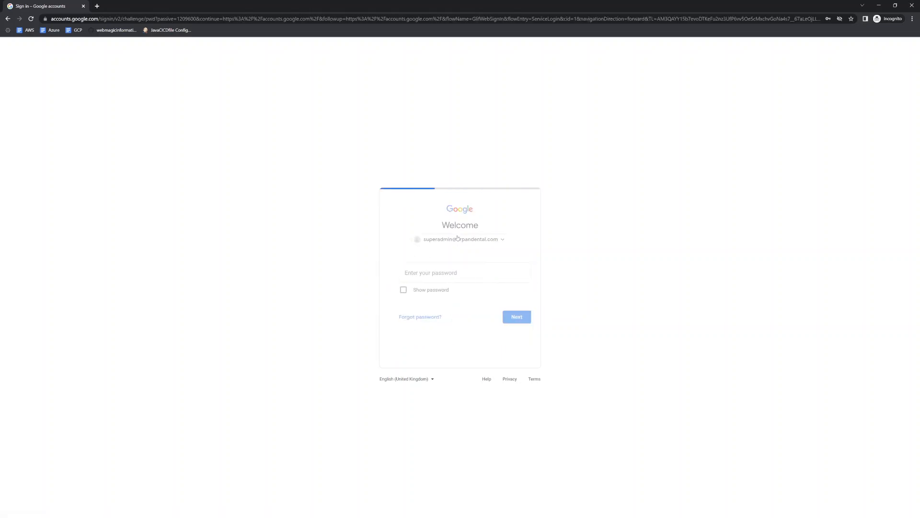
Enter the account password and submit it to sign in.
{"action": "left_click", "coordinate": [460, 272]}
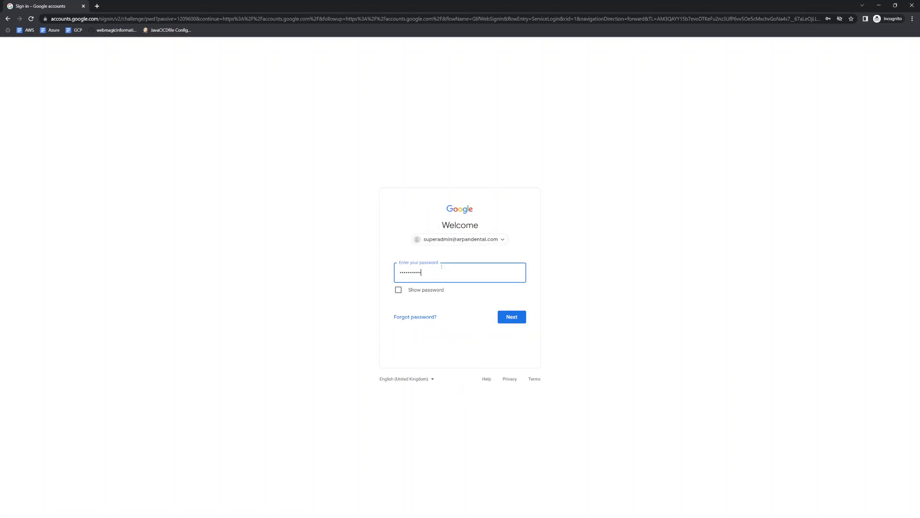
{"action": "left_click", "coordinate": [511, 317]}
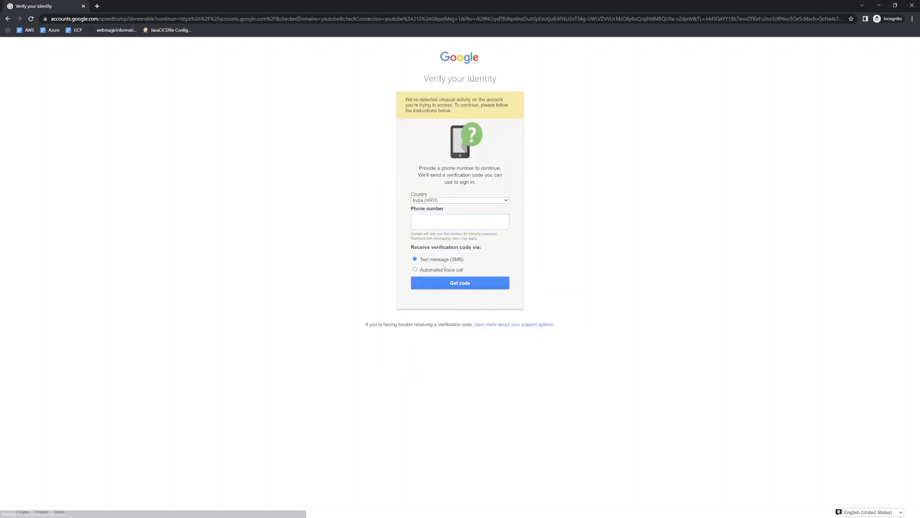
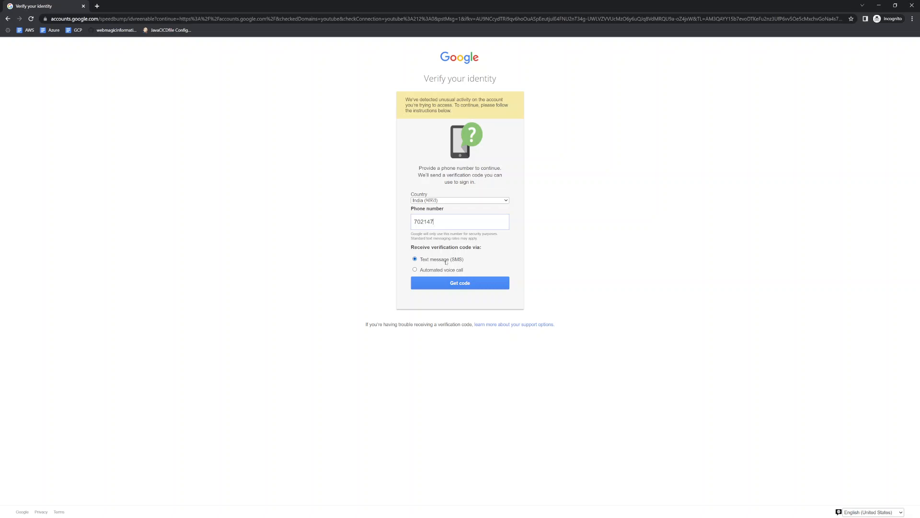
Verify the admin account by phone: finish the number (7021), request an SMS code and submit it.
{"action": "left_click", "coordinate": [459, 283]}
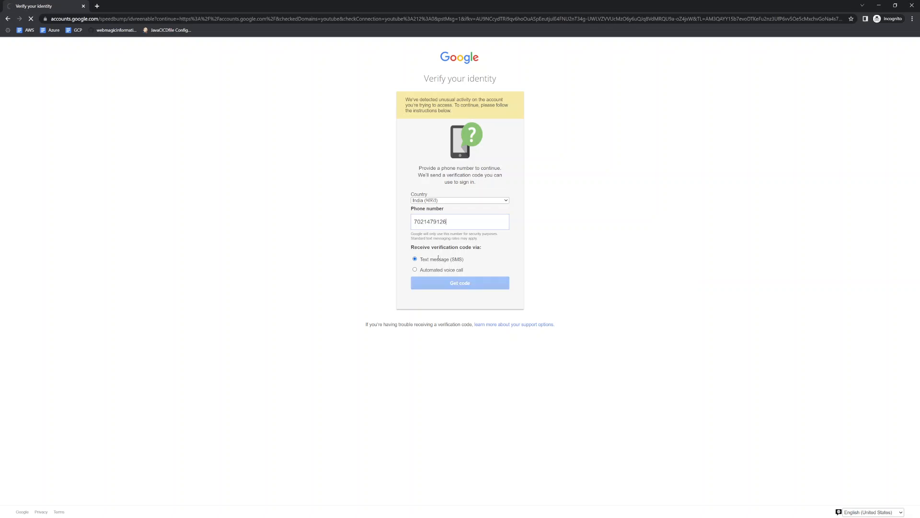
{"action": "left_click", "coordinate": [459, 282]}
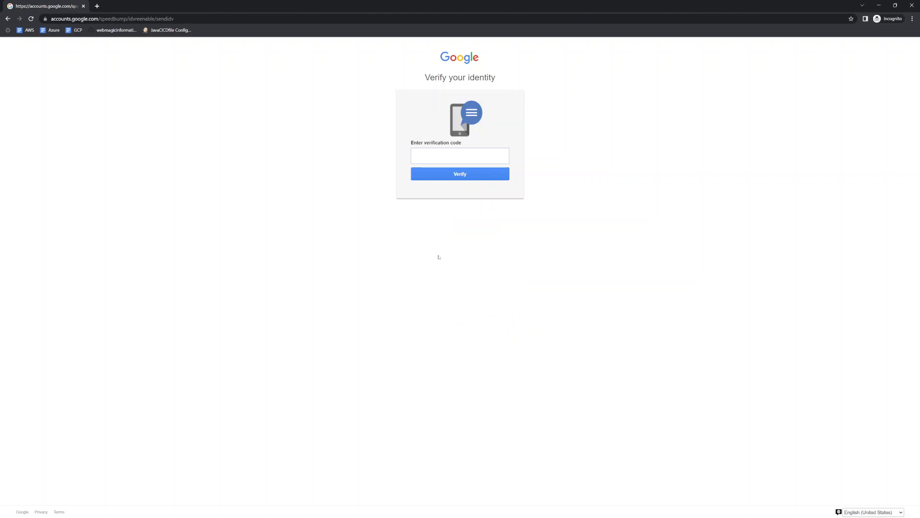
{"action": "left_click", "coordinate": [460, 155]}
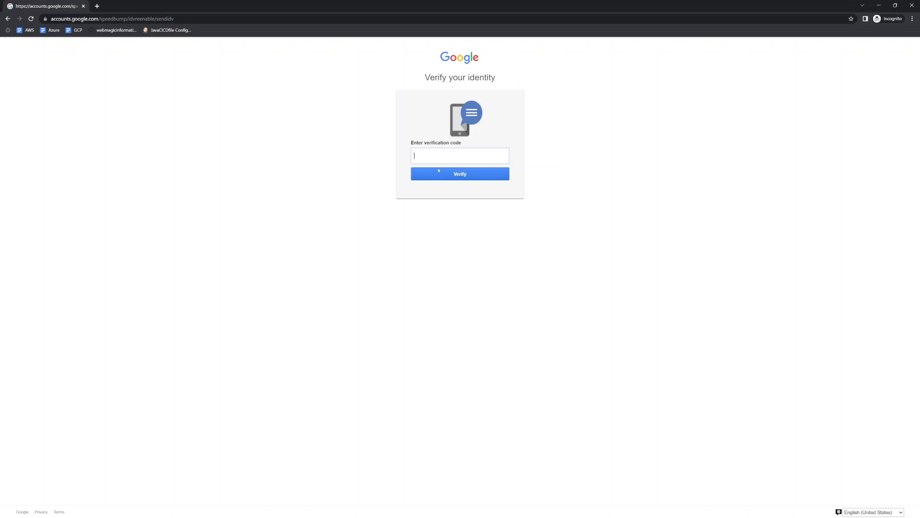
{"action": "type", "text": "43"}
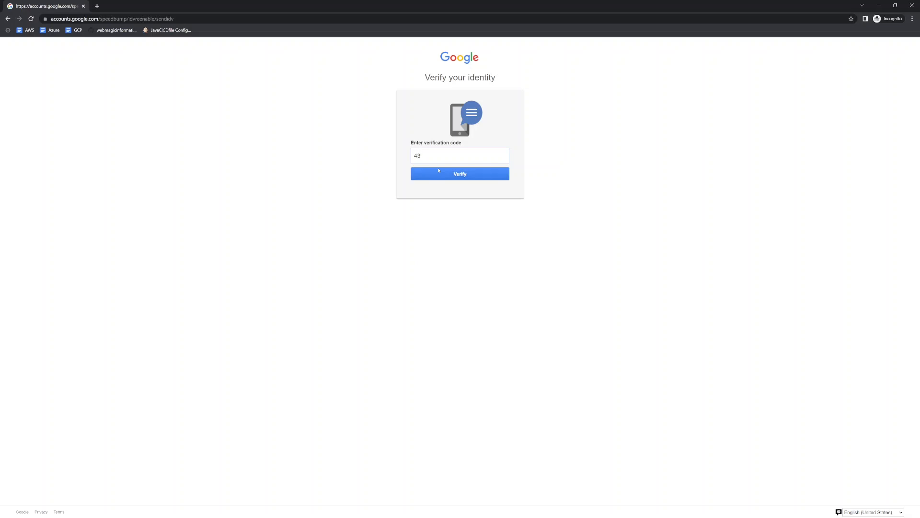
{"action": "left_click", "coordinate": [459, 173]}
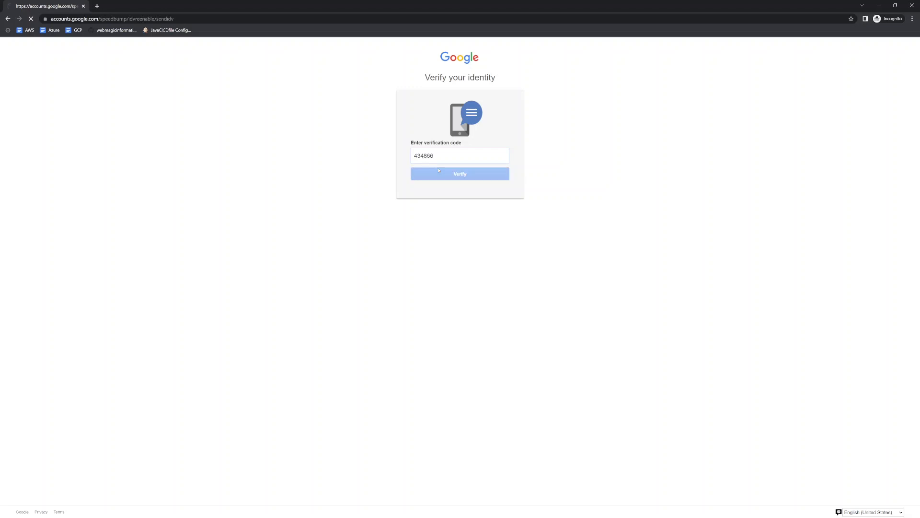
{"action": "left_click", "coordinate": [460, 173]}
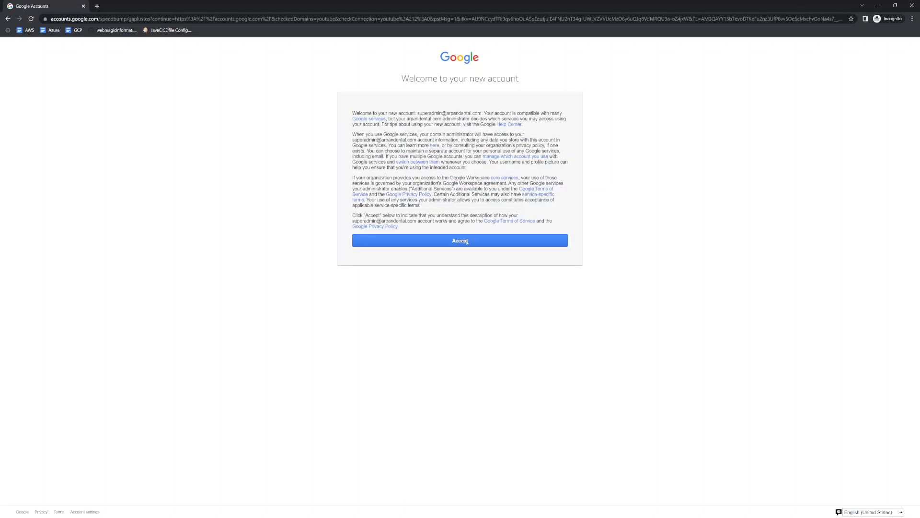
Accept the new-account terms on the welcome page, reaching the payment plan choice.
{"action": "left_click", "coordinate": [460, 240]}
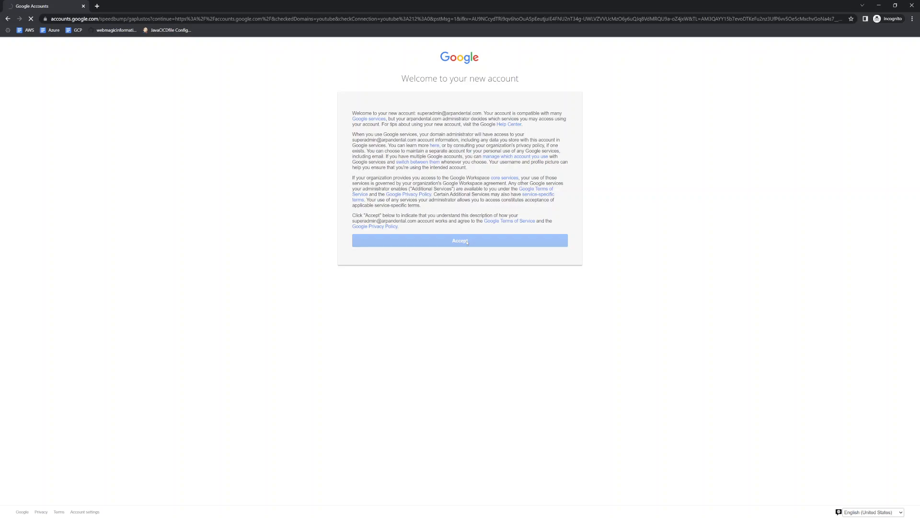
{"action": "left_click", "coordinate": [459, 240]}
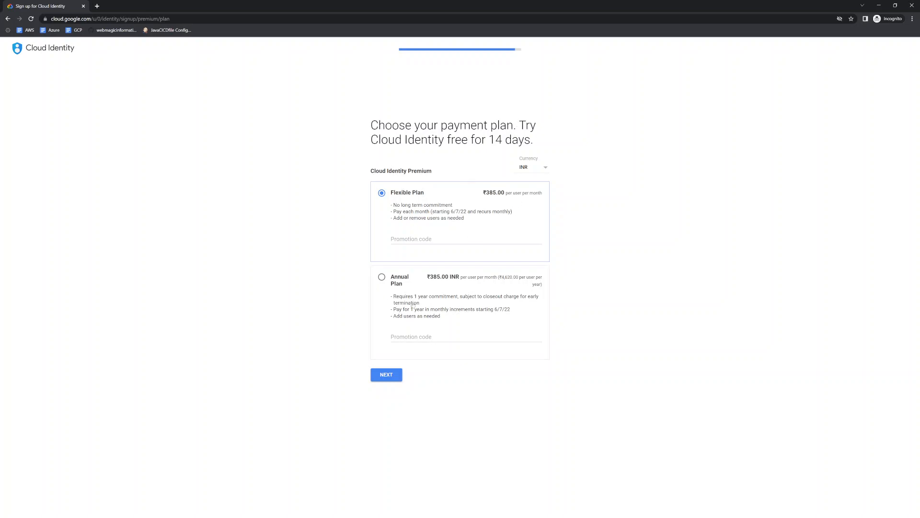
Keep the Flexible Plan and continue to the Review and check out page.
{"action": "left_click", "coordinate": [385, 375]}
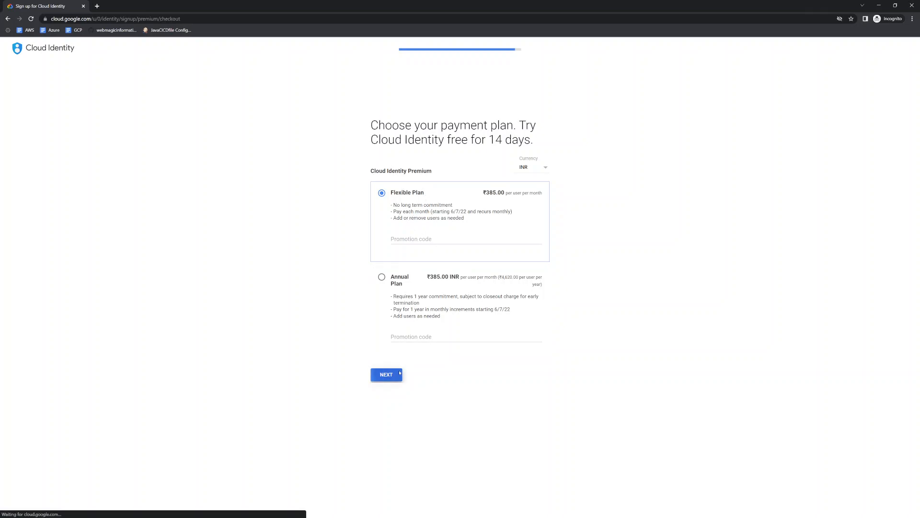
{"action": "left_click", "coordinate": [386, 375]}
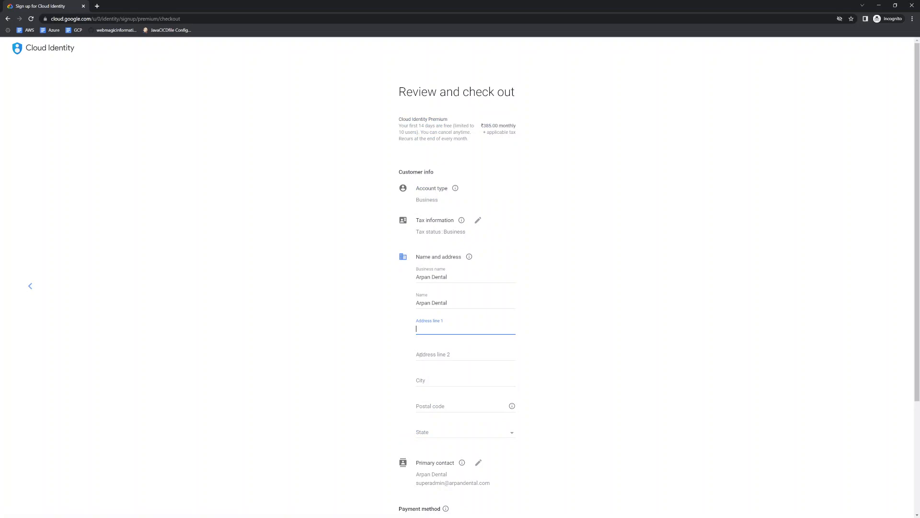
{"action": "mouse_move", "coordinate": [615, 243]}
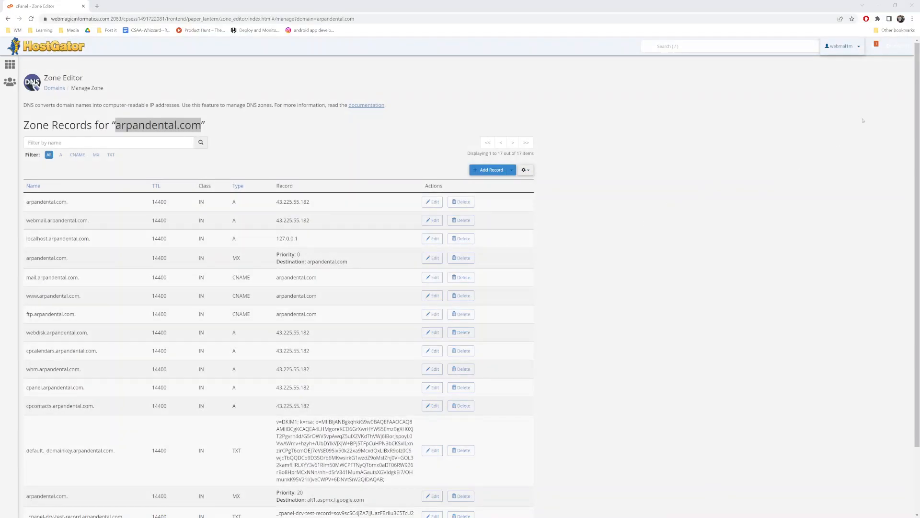
Go to admin.google.com in a new browser tab to reach the Google Admin sign-in page.
{"action": "left_click", "coordinate": [899, 18]}
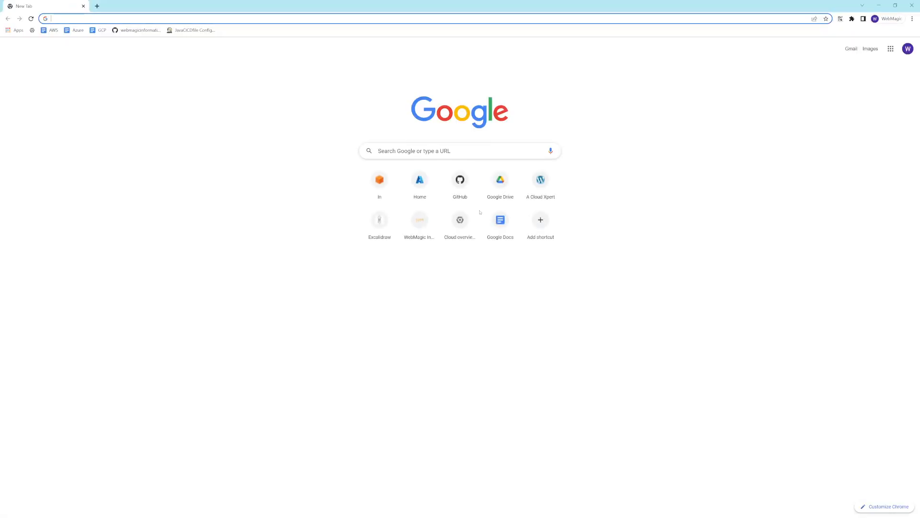
{"action": "type", "text": "admin.google.com%2F&authuser=0&passive=3600&osid=1&flowName=GlifWebSignIn&flowEntry=ServiceLogin"}
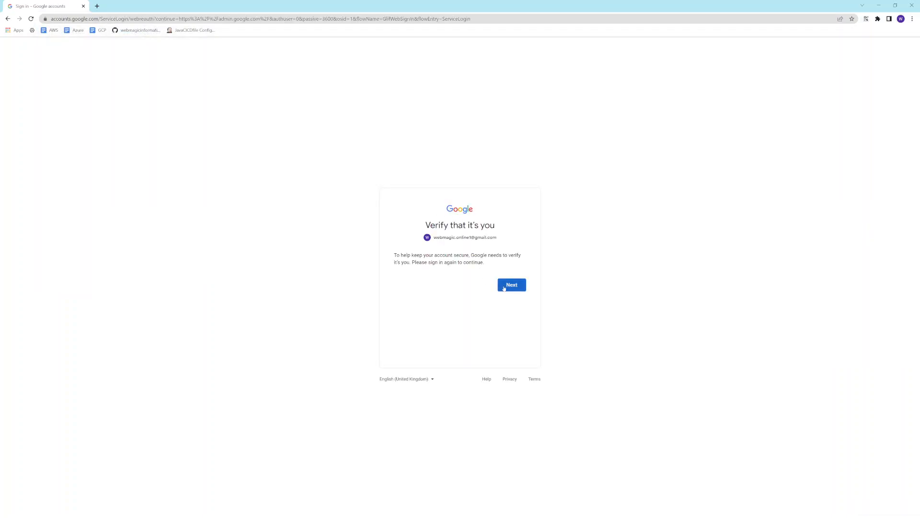
{"action": "type", "text": "admin.google.com"}
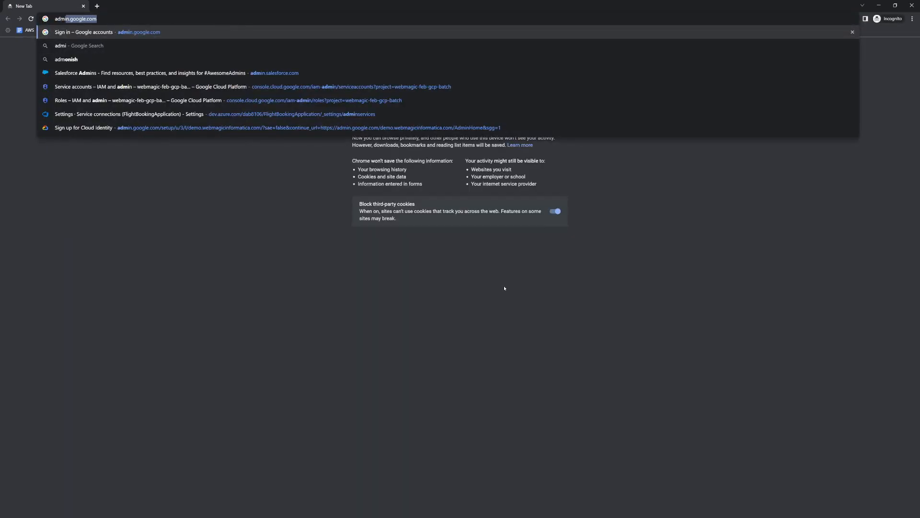
{"action": "left_click", "coordinate": [84, 32]}
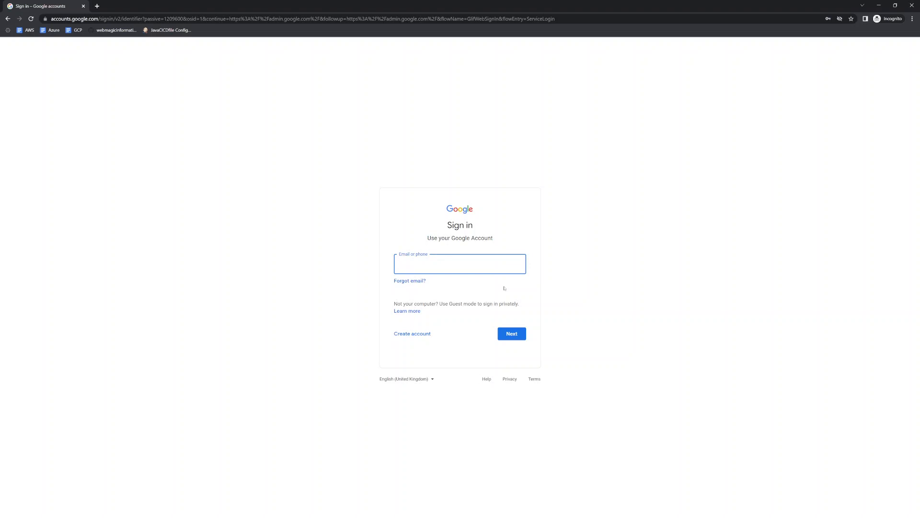
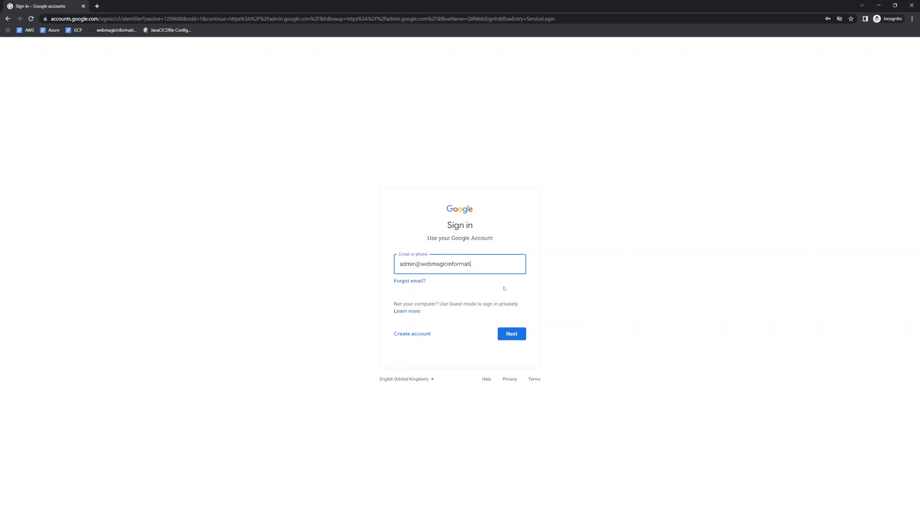
{"action": "left_click", "coordinate": [511, 333]}
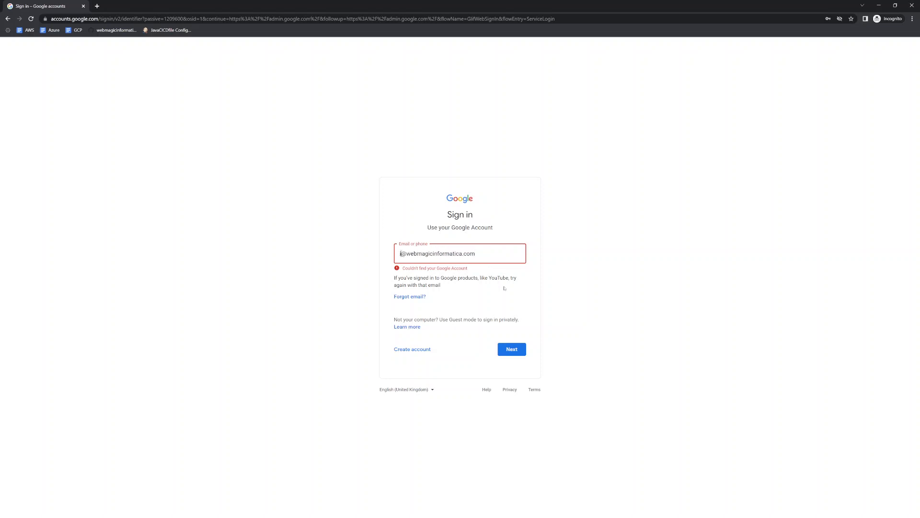
{"action": "left_click", "coordinate": [510, 348]}
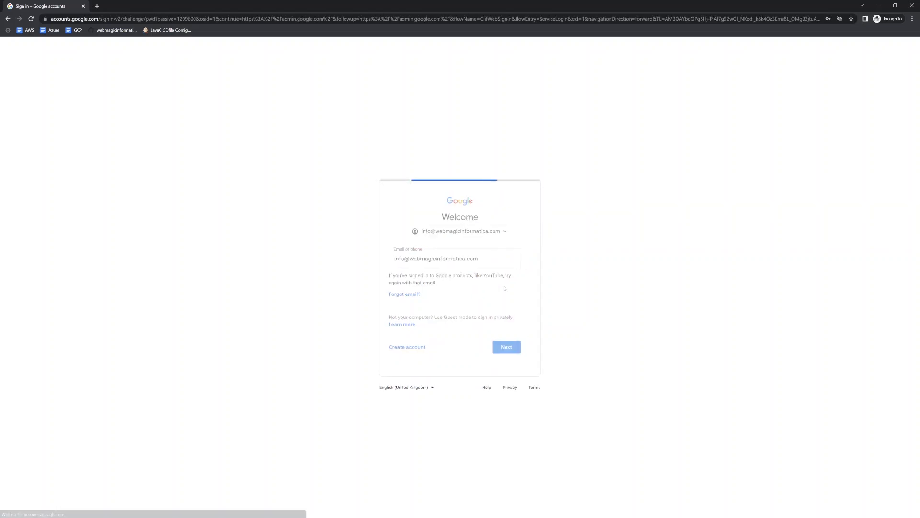
{"action": "type", "text": "password"}
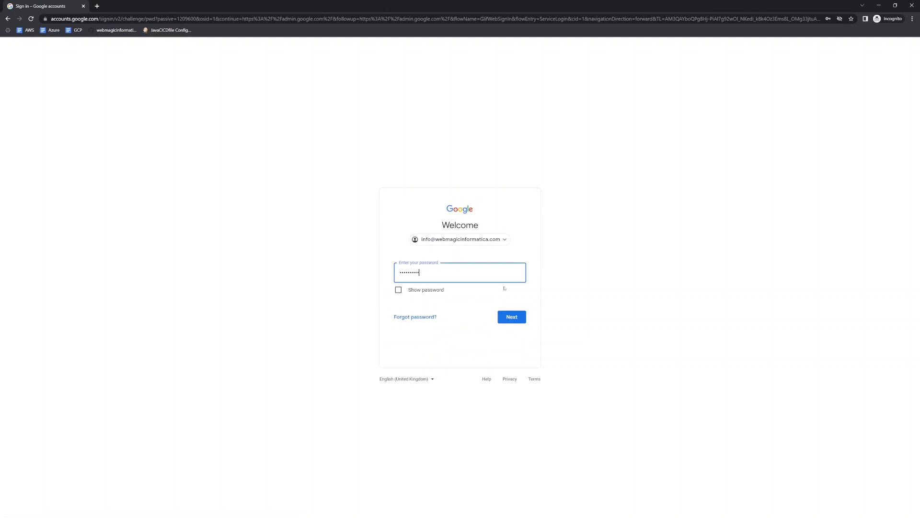
{"action": "left_click", "coordinate": [511, 316]}
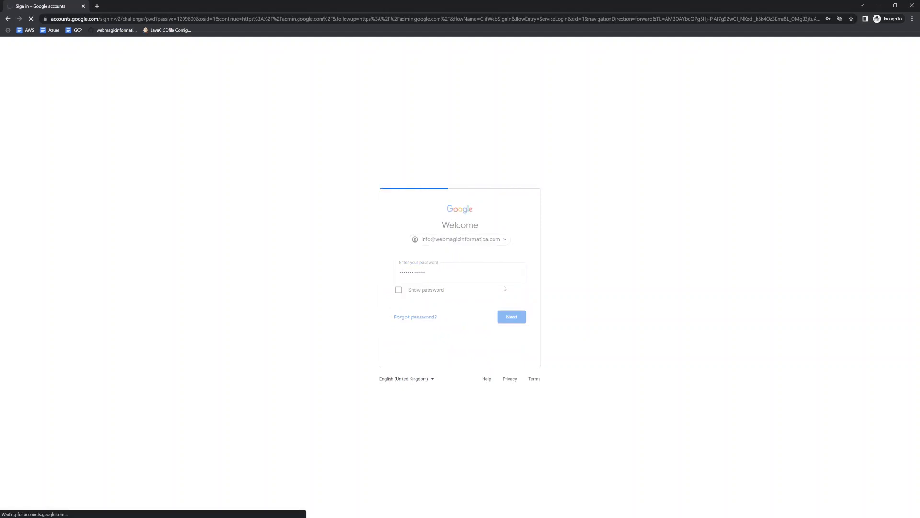
{"action": "left_click", "coordinate": [510, 317]}
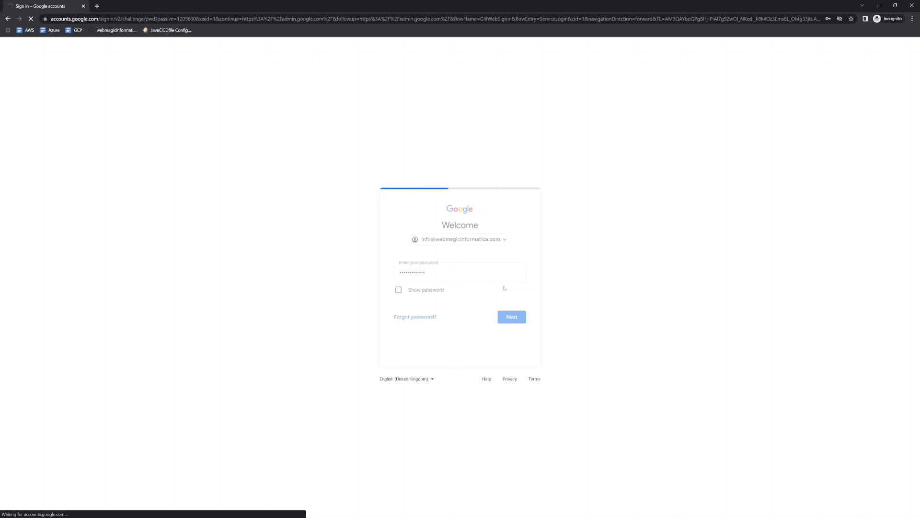
{"action": "left_click", "coordinate": [510, 316]}
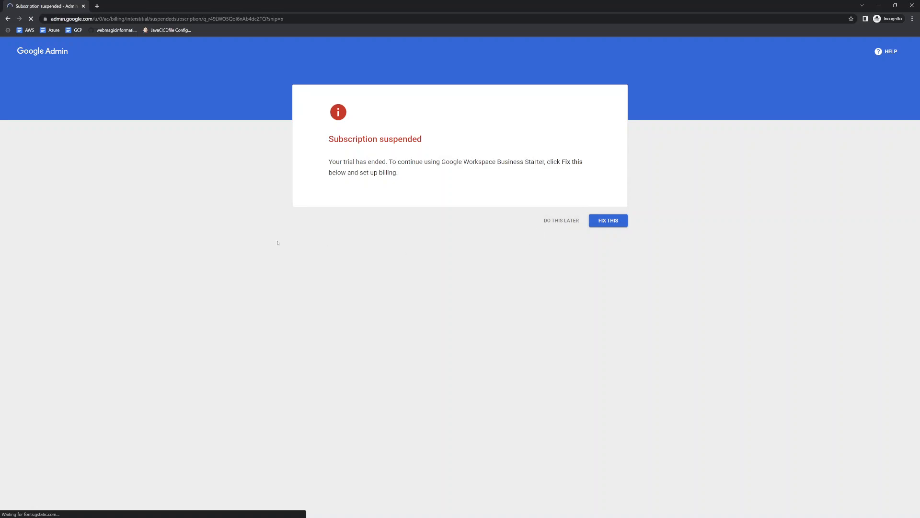
Postpone billing setup and reach Manage domains via the Domains overview.
{"action": "left_click", "coordinate": [560, 220]}
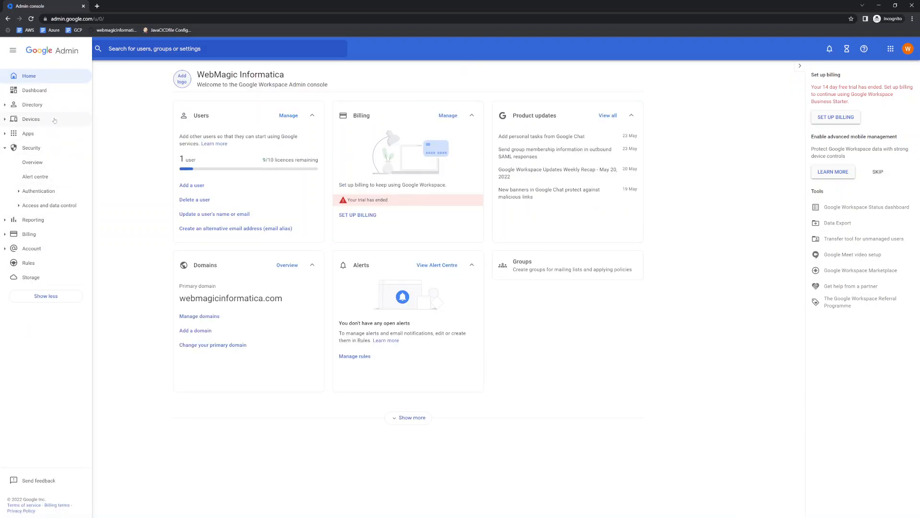
{"action": "left_click", "coordinate": [13, 49]}
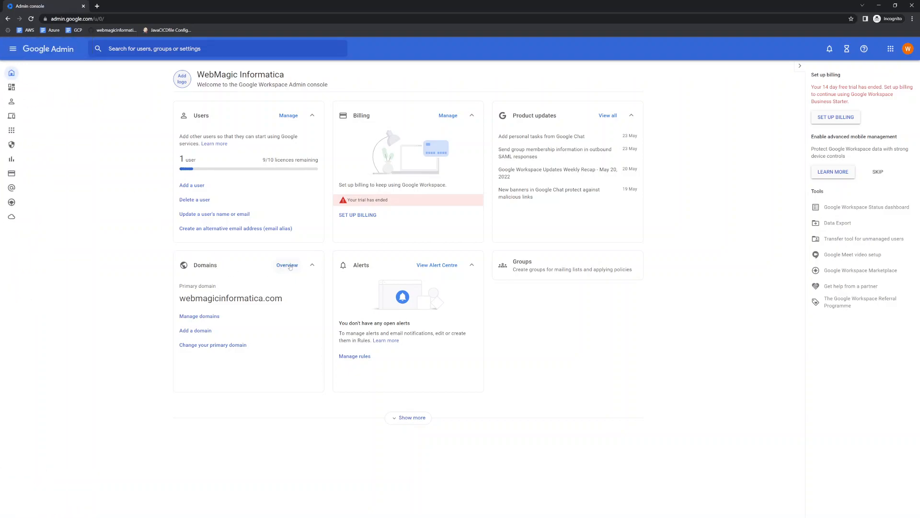
{"action": "left_click", "coordinate": [287, 264]}
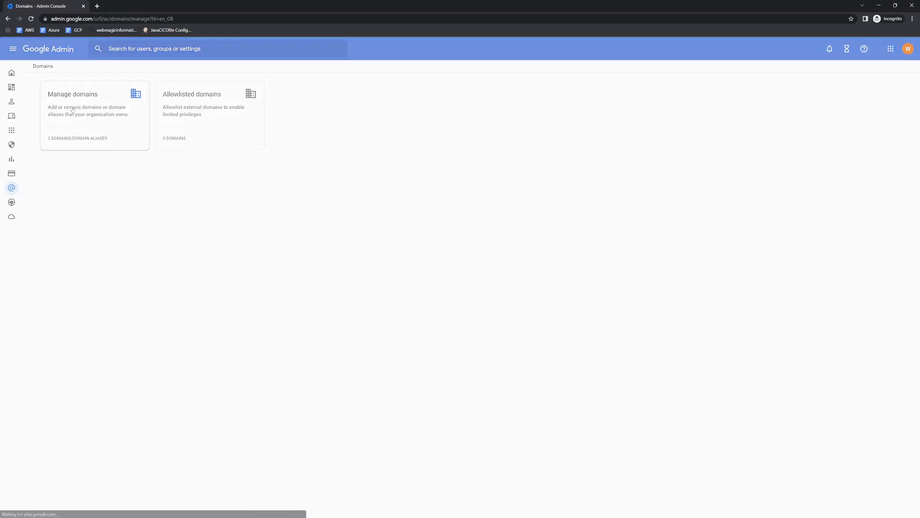
{"action": "left_click", "coordinate": [72, 94]}
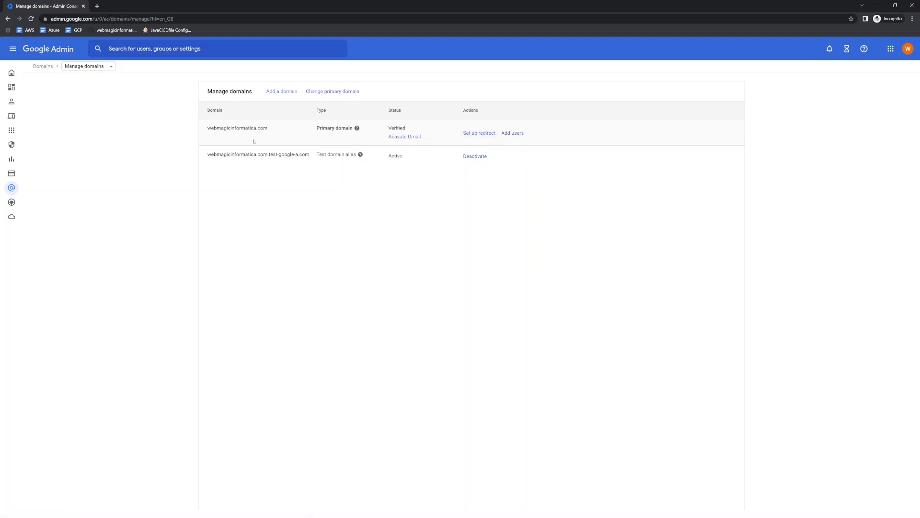
{"action": "mouse_move", "coordinate": [330, 114]}
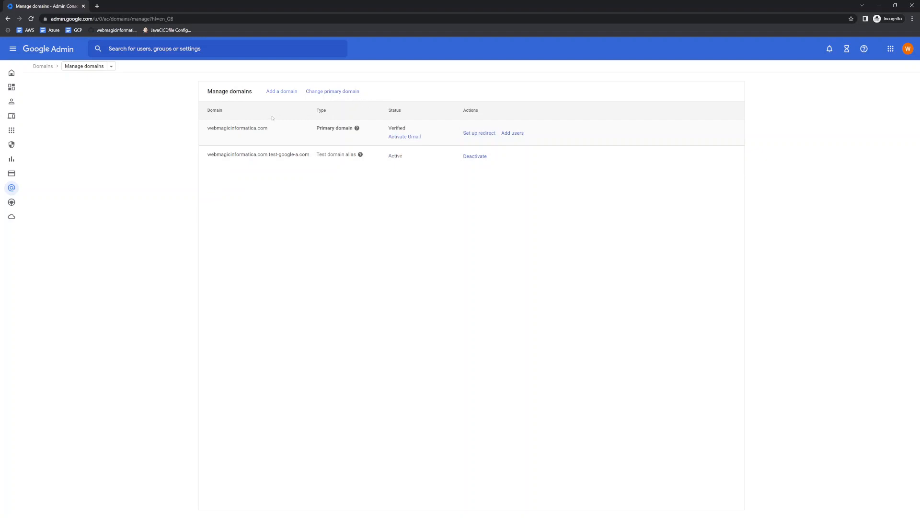
{"action": "mouse_move", "coordinate": [405, 136]}
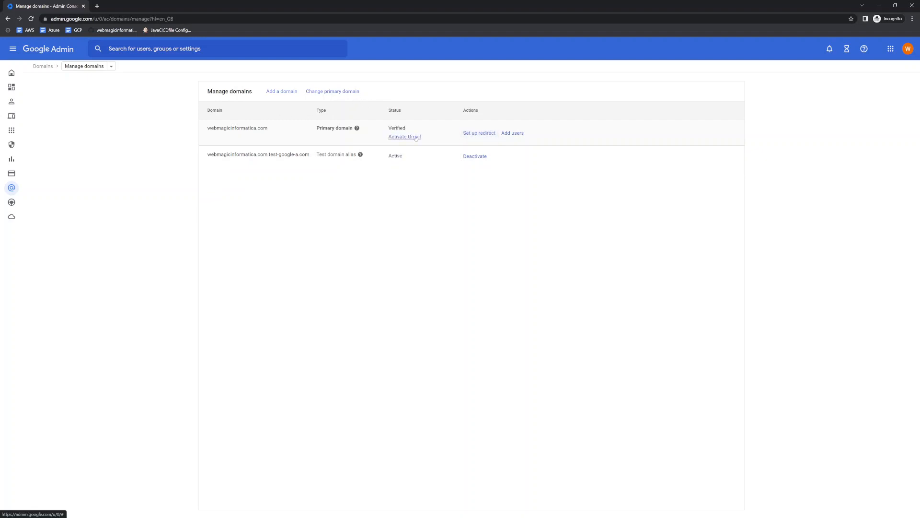
Note the primary domain's Verified status and start adding a new domain.
{"action": "double_click", "coordinate": [397, 127]}
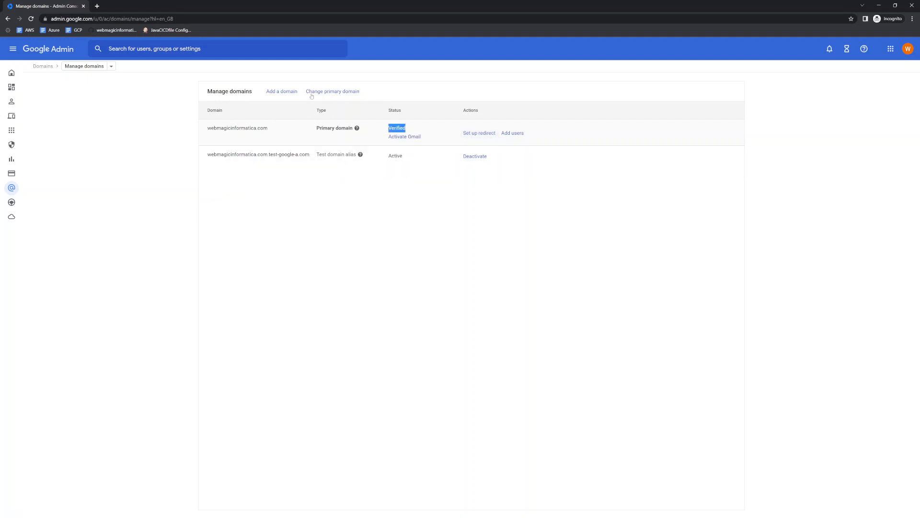
{"action": "left_click", "coordinate": [282, 92]}
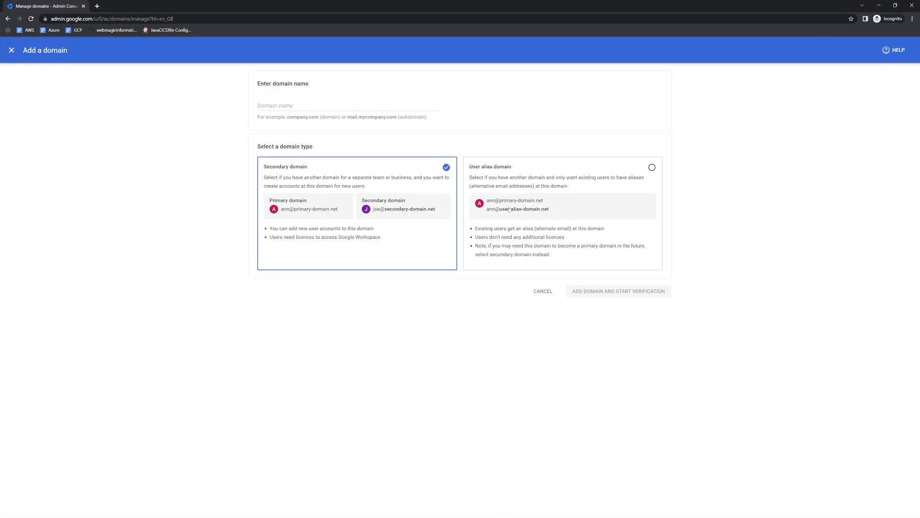
{"action": "type", "text": "www."}
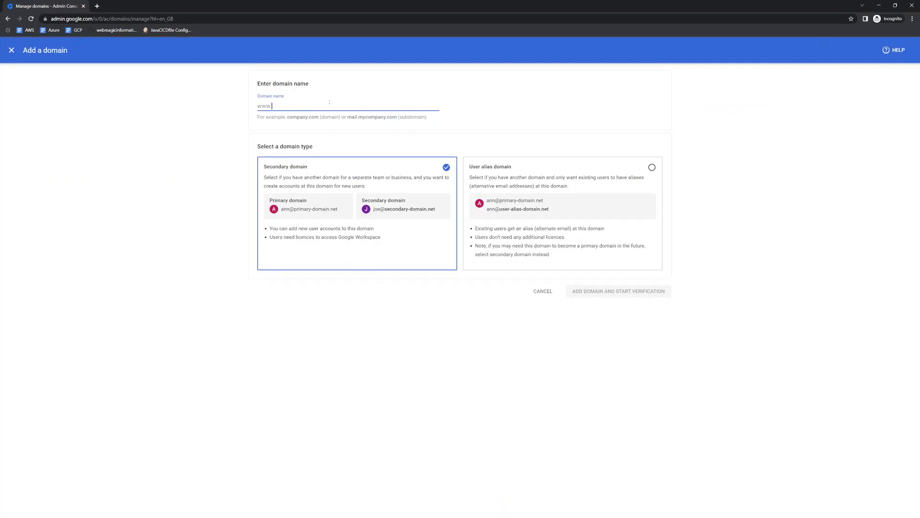
{"action": "type", "text": "webmagi"}
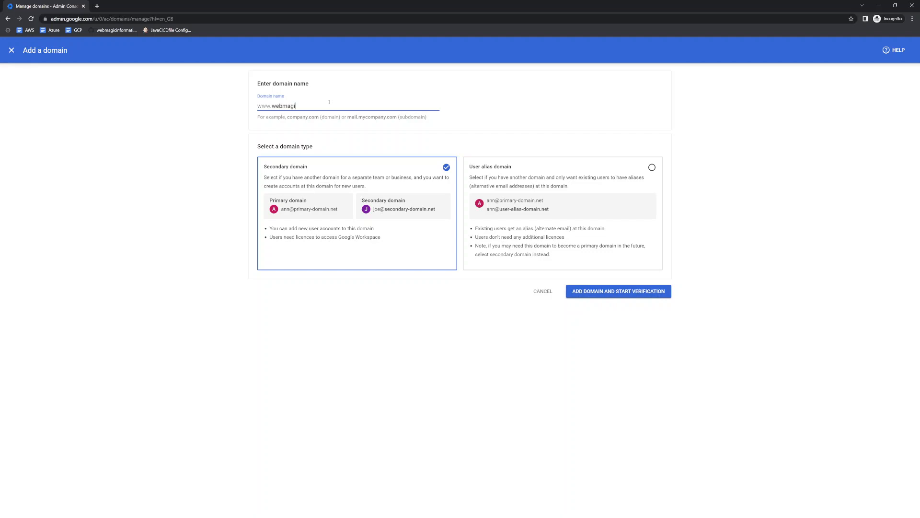
{"action": "type", "text": "c.co"}
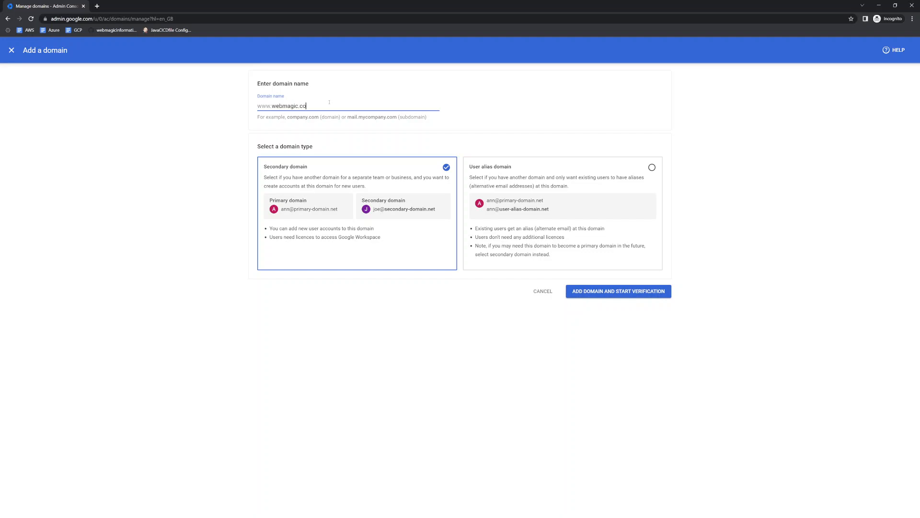
{"action": "type", "text": "m"}
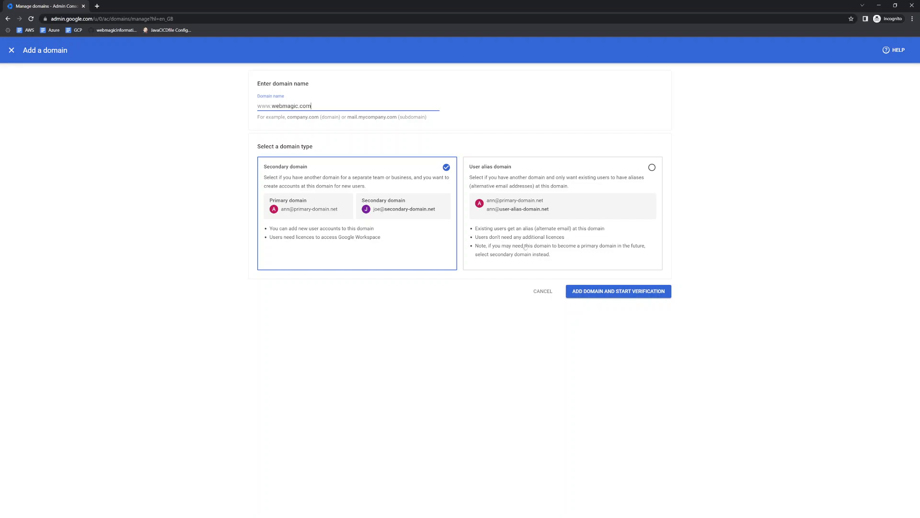
{"action": "left_click", "coordinate": [618, 290]}
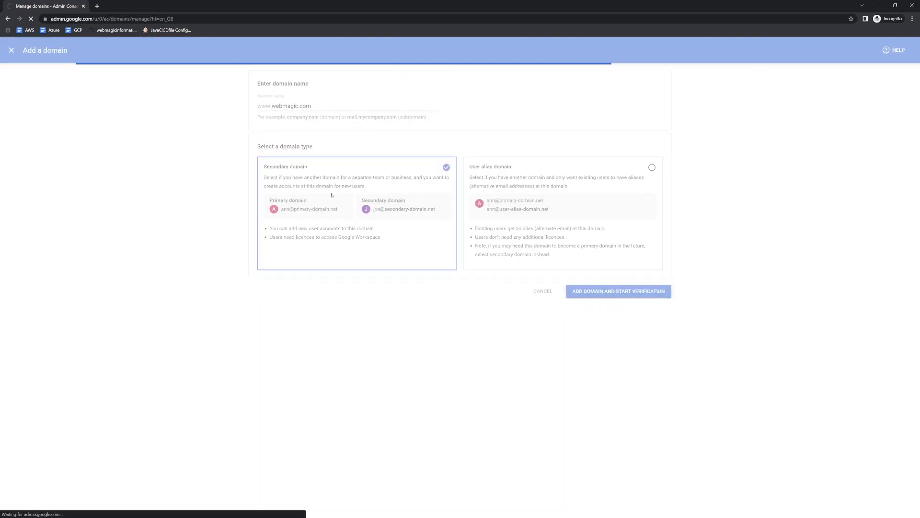
{"action": "left_click", "coordinate": [617, 291]}
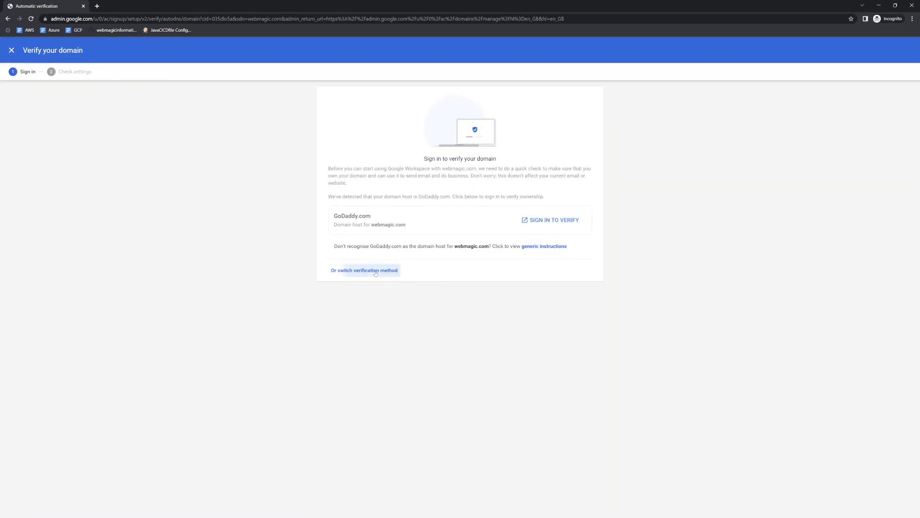
Switch verification to the Create a TXT record method and bring up the TXT value to add.
{"action": "left_click", "coordinate": [364, 269]}
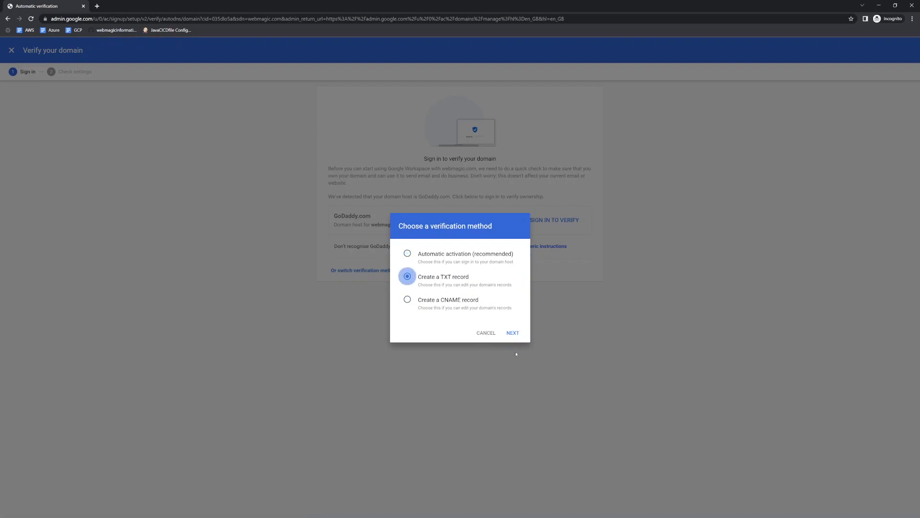
{"action": "left_click", "coordinate": [512, 333]}
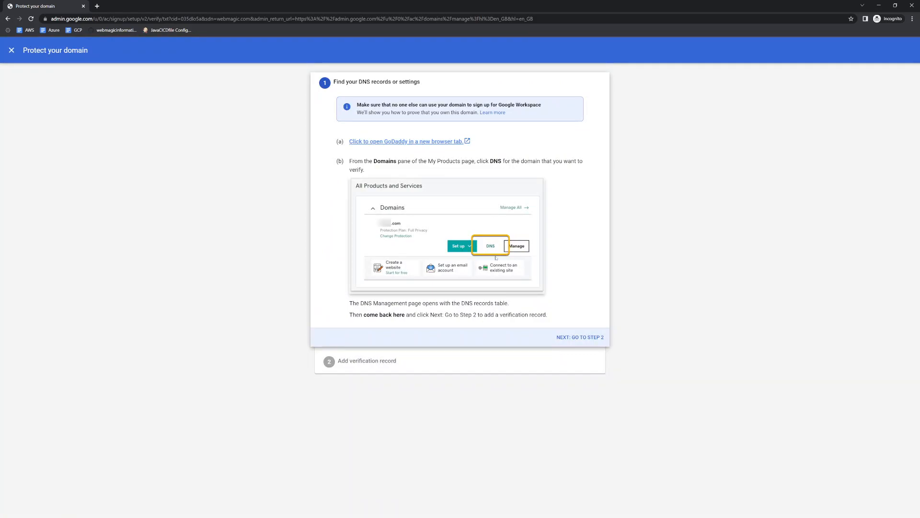
{"action": "mouse_move", "coordinate": [428, 144]}
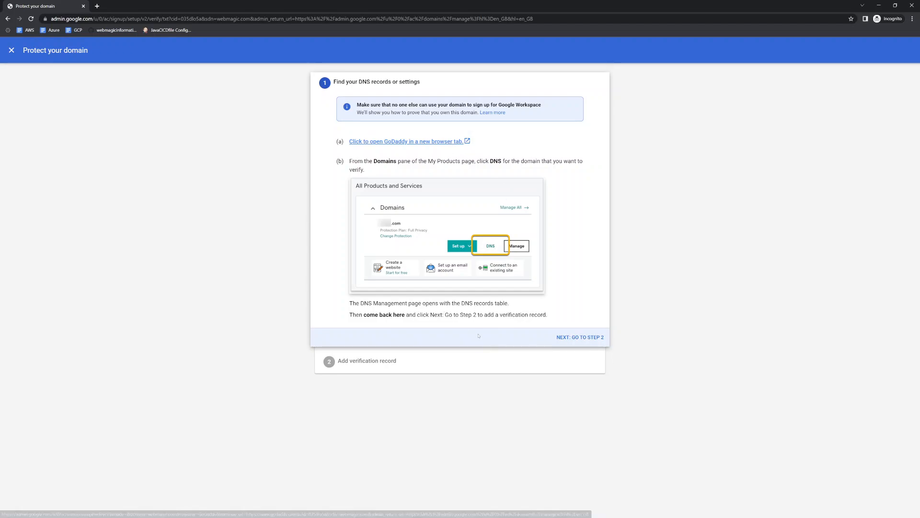
{"action": "left_click", "coordinate": [579, 337]}
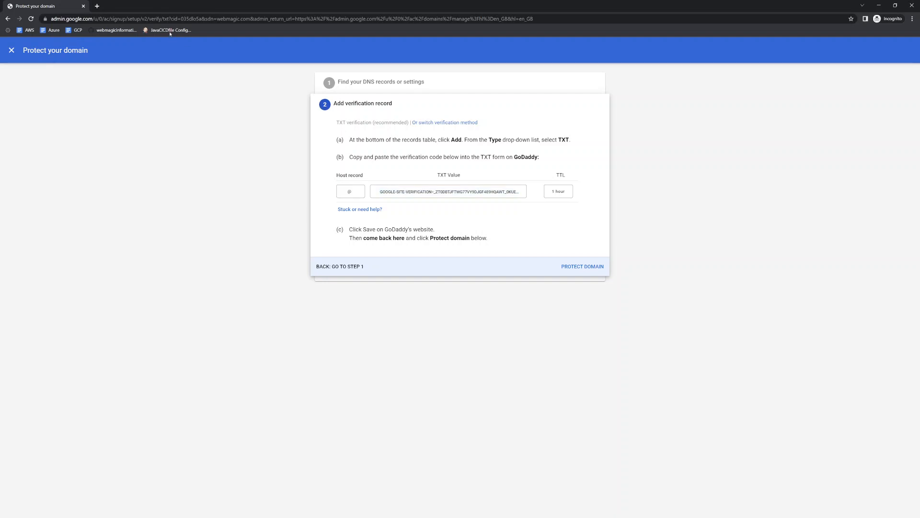
Leave the verification flow and show Manage domains with webmagic.com pending verification.
{"action": "left_click", "coordinate": [235, 18]}
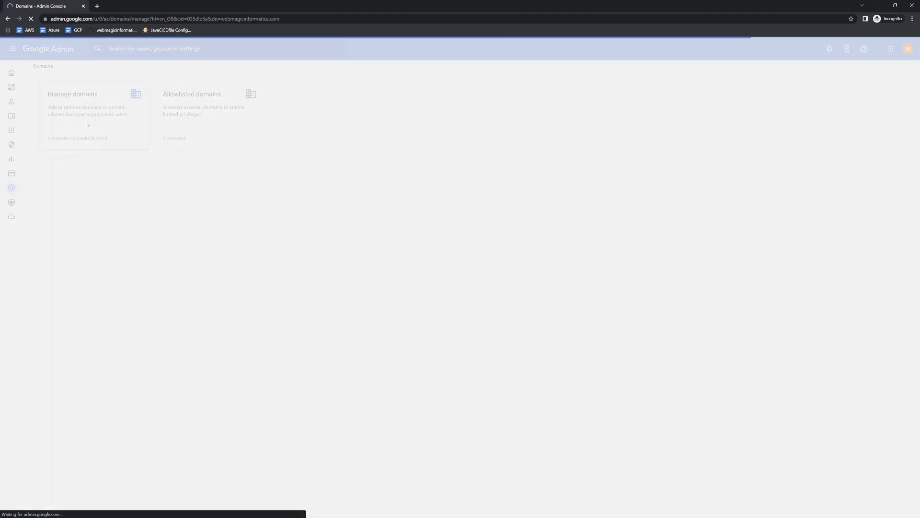
{"action": "left_click", "coordinate": [73, 94]}
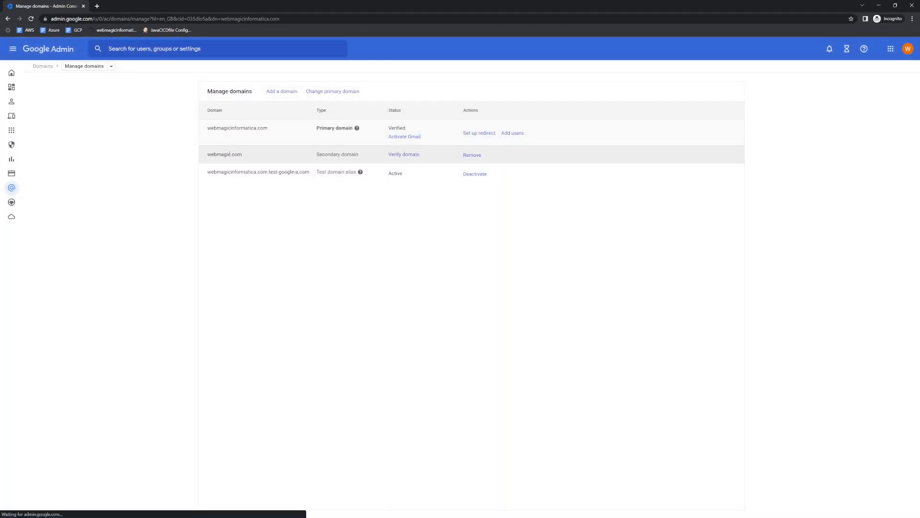